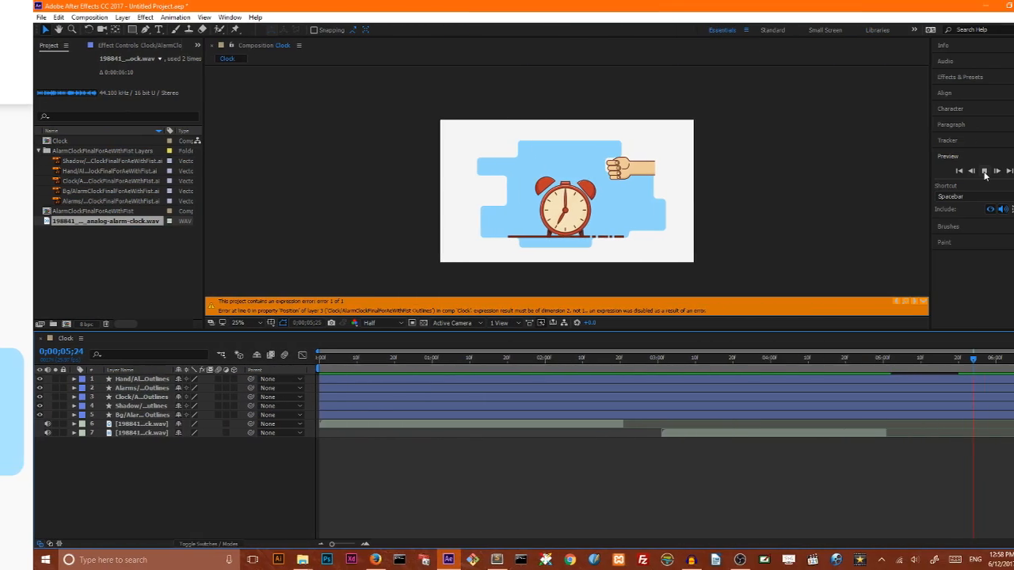
Create a new HDTV 1080 composition named Clock via Composition > New Composition.
left_click(950, 172)
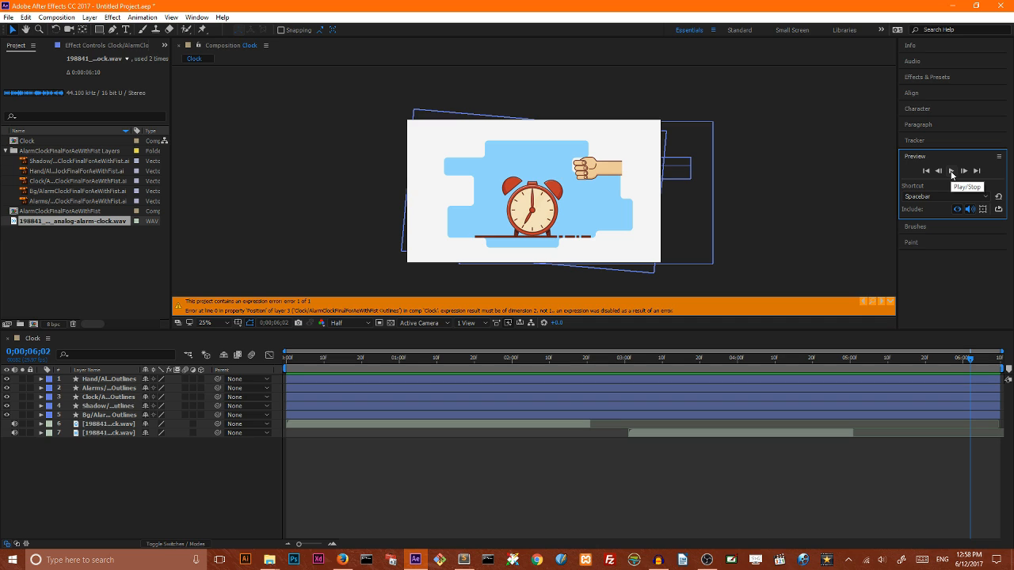
mouse_move(951, 175)
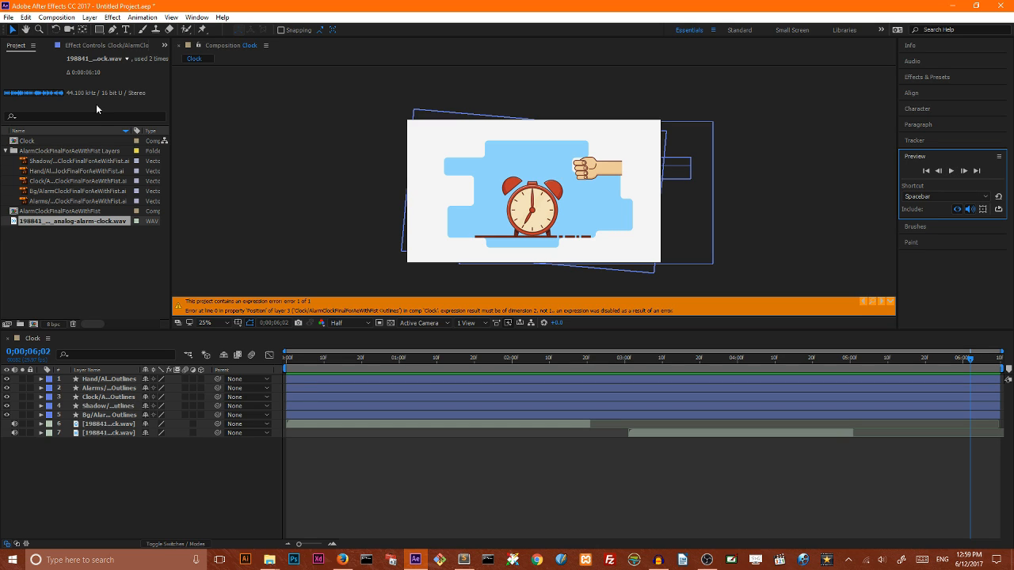
left_click(9, 16)
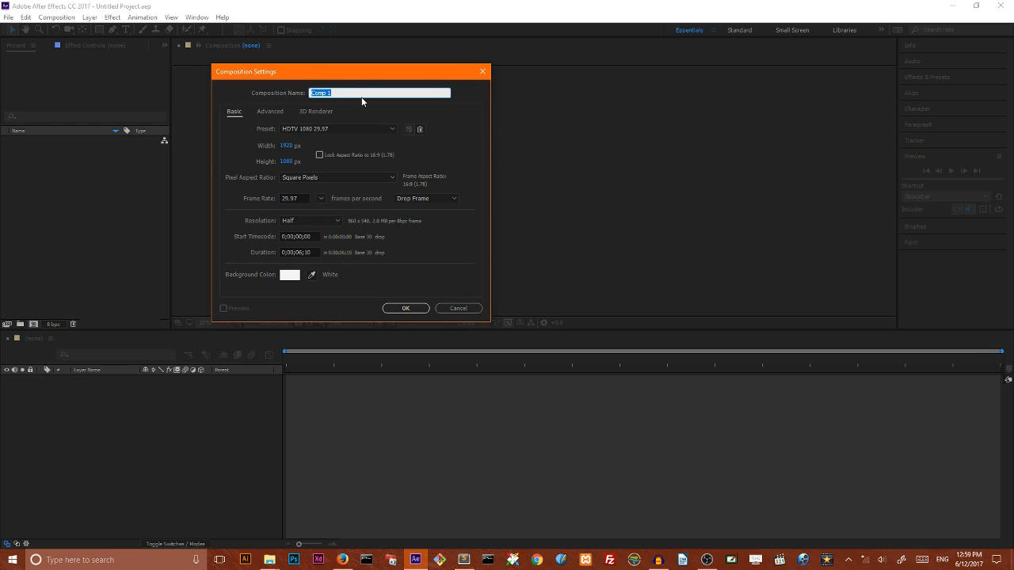
type("C")
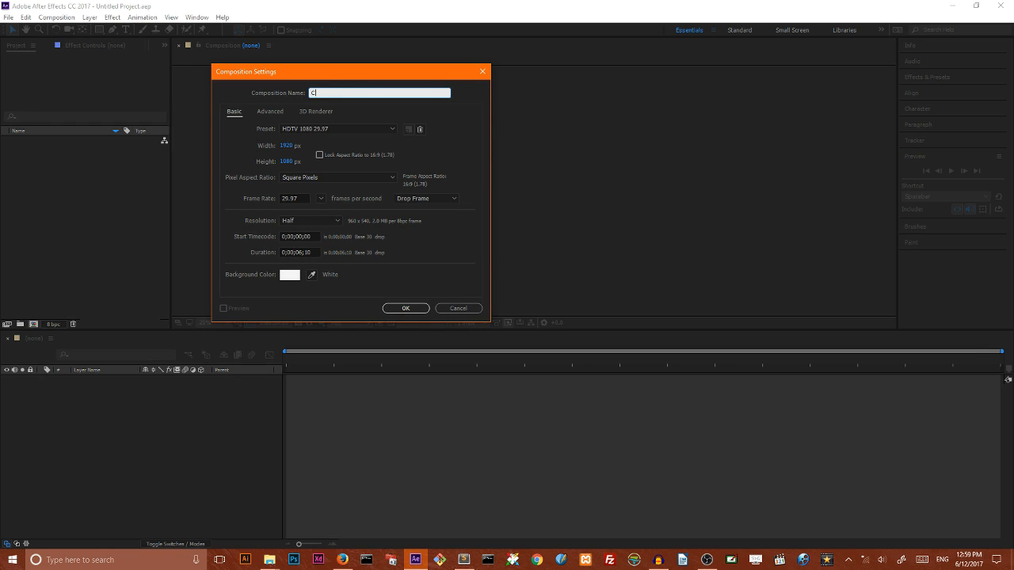
type("lock")
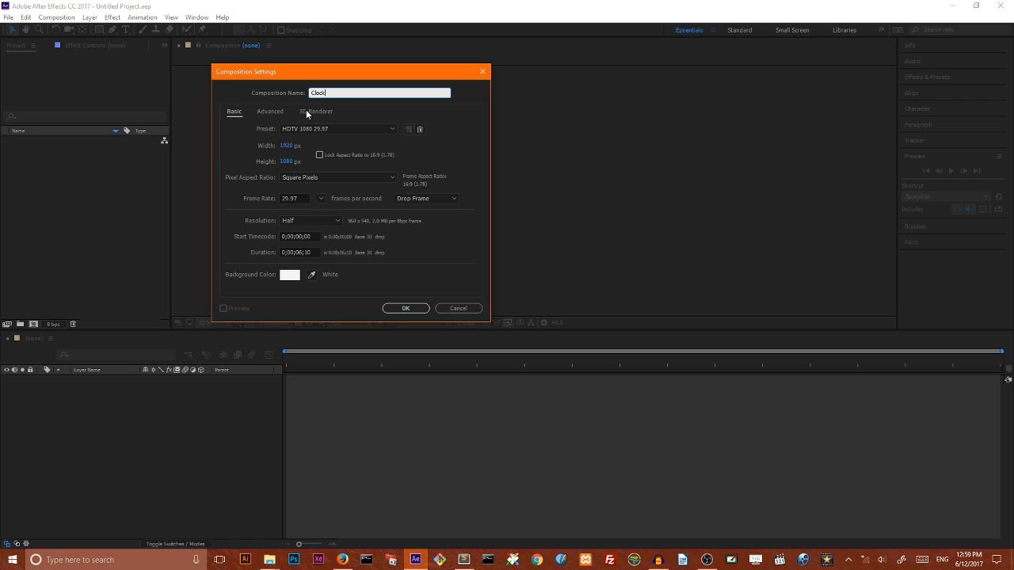
mouse_move(279, 159)
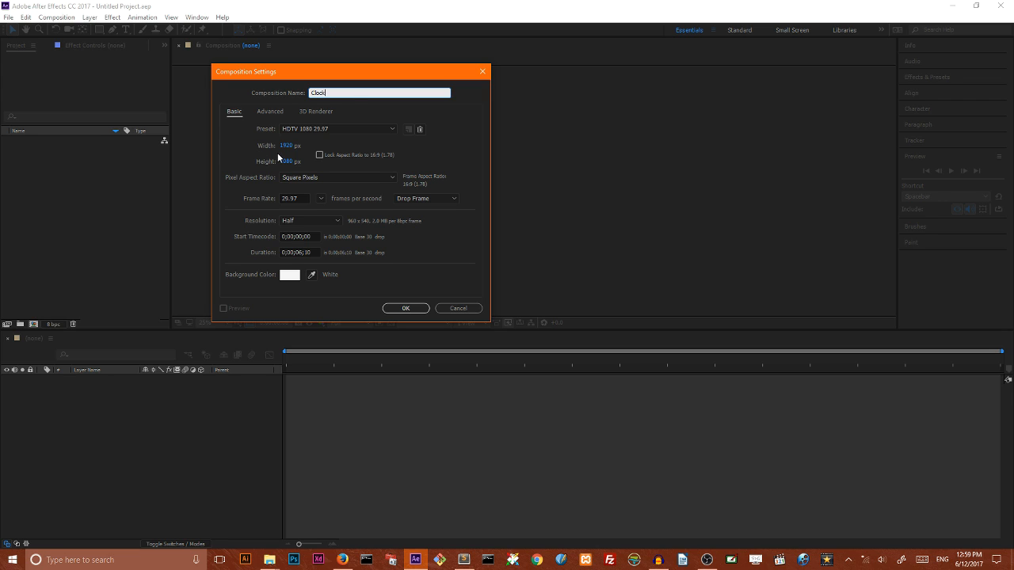
mouse_move(252, 206)
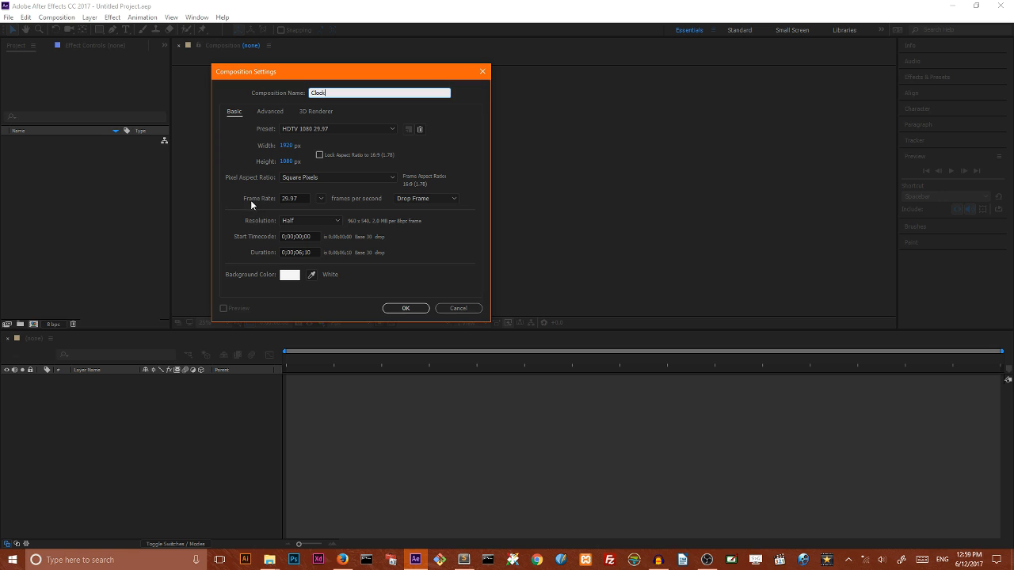
mouse_move(271, 206)
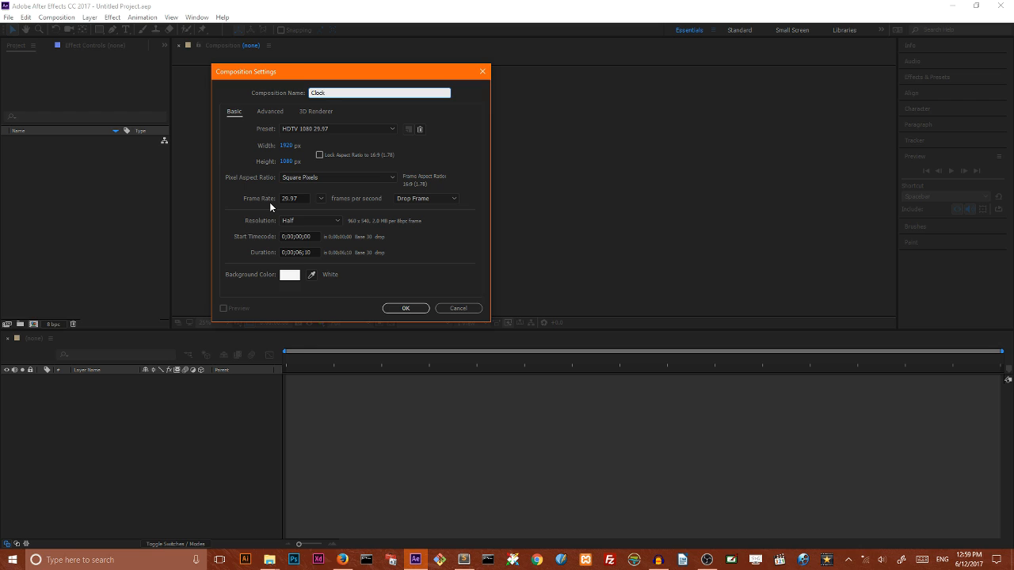
mouse_move(266, 263)
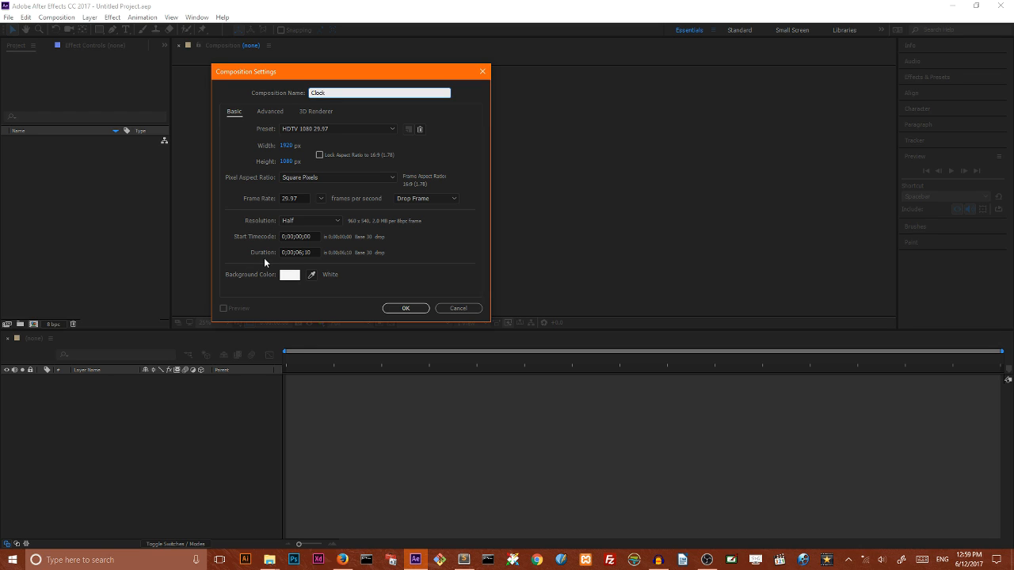
mouse_move(336, 297)
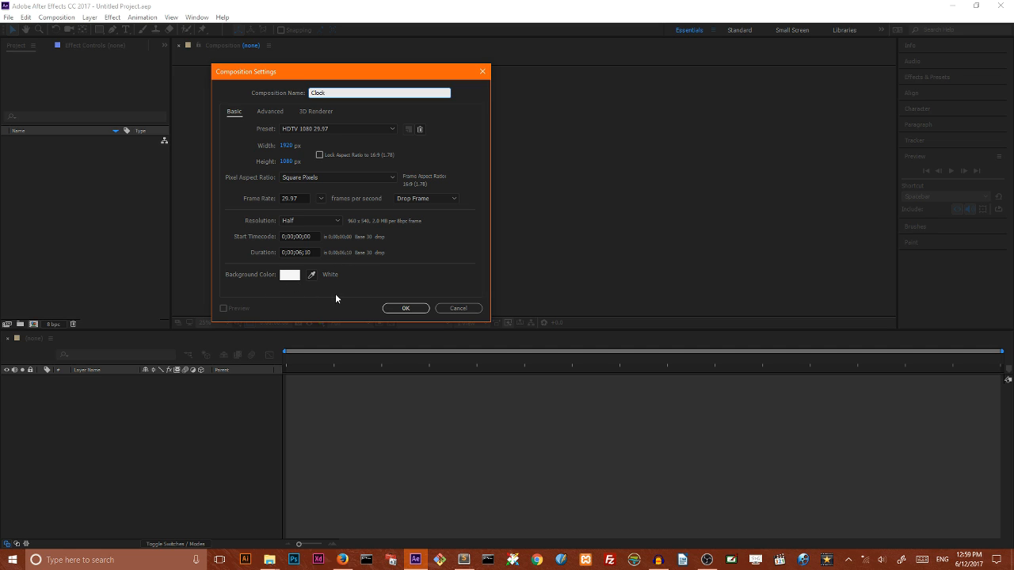
left_click(405, 307)
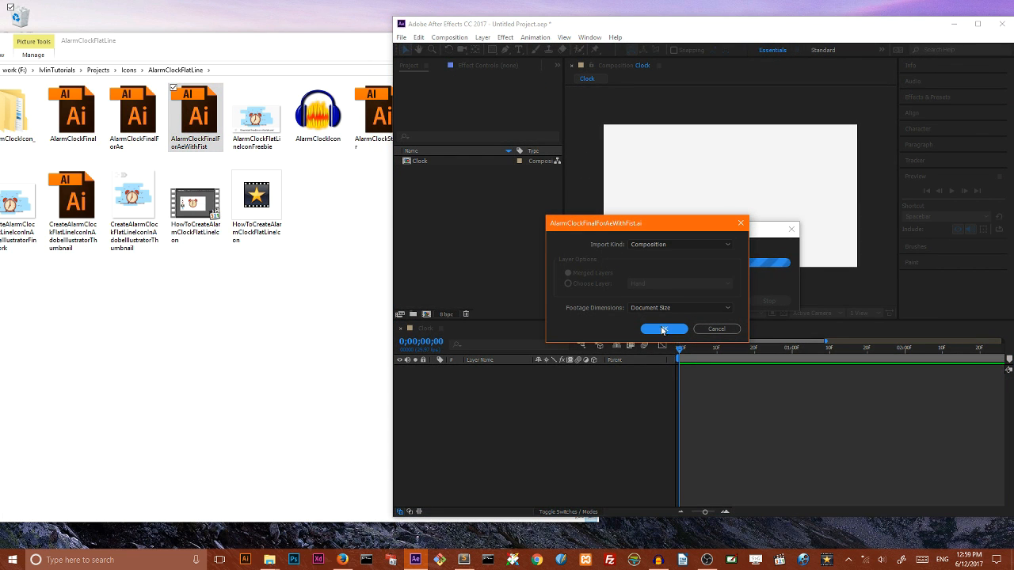
Import the alarm clock AI file as a composition and drag its layer items into the Clock timeline.
left_click(663, 328)
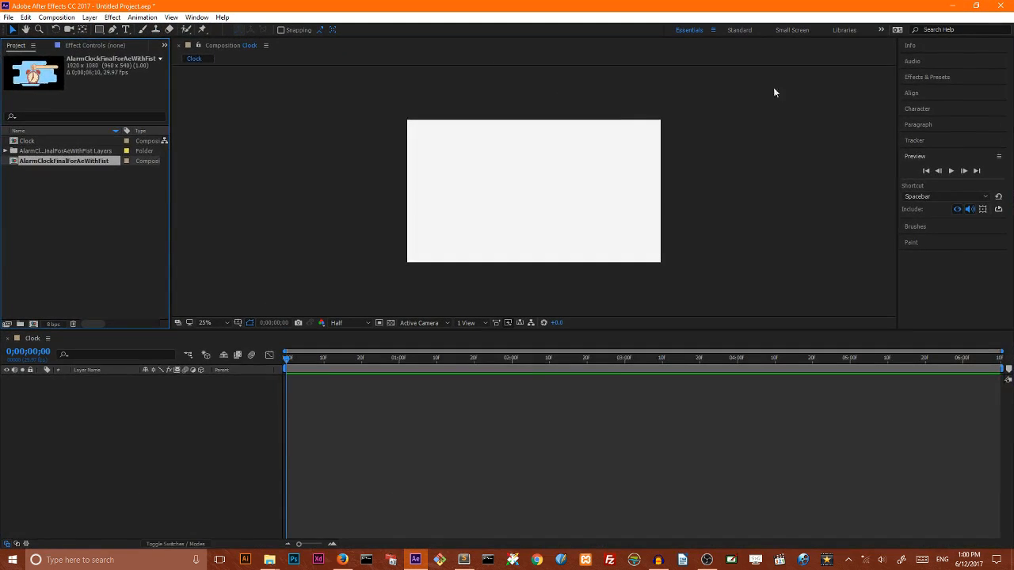
left_click(66, 150)
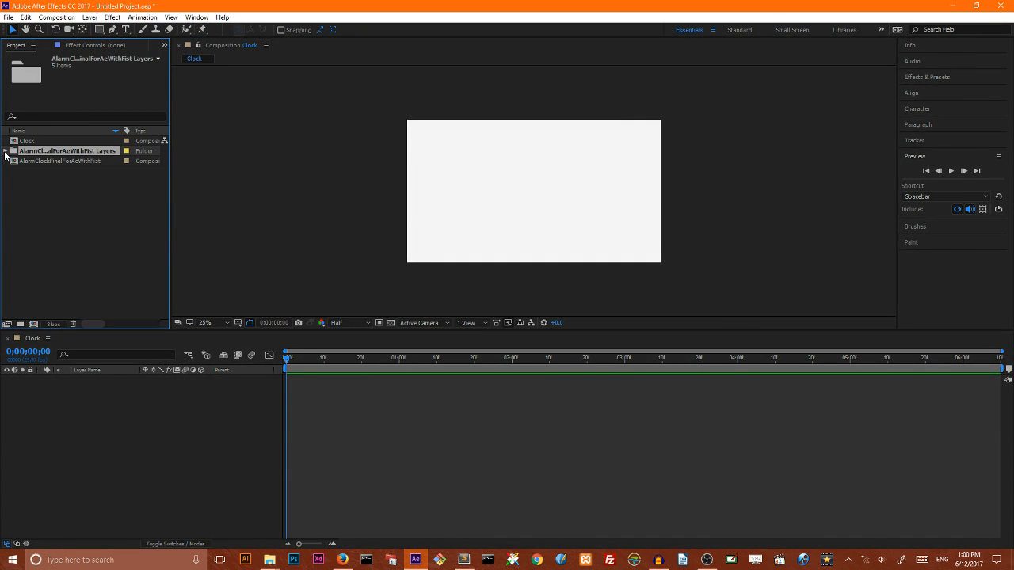
left_click(6, 151)
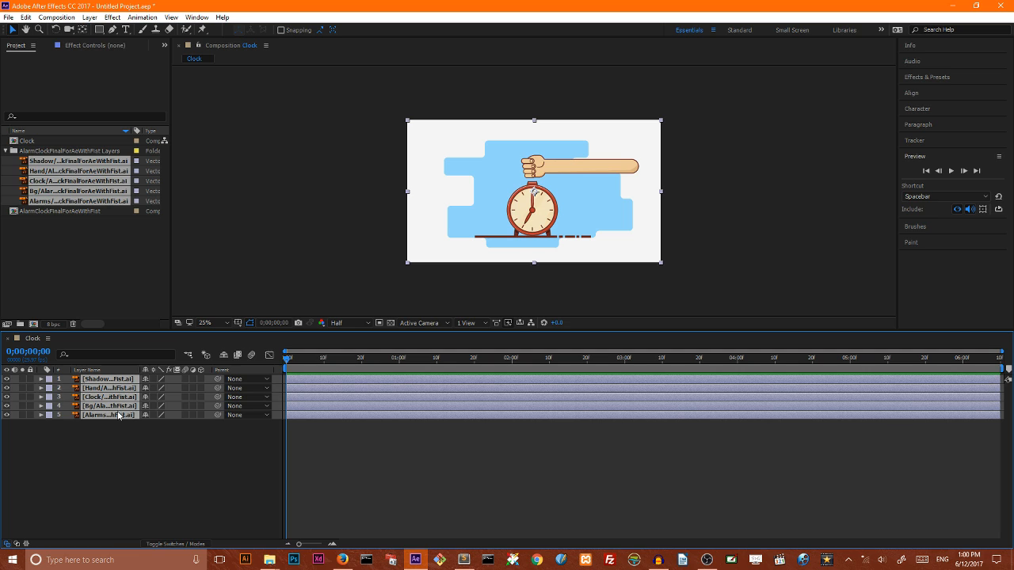
left_click(197, 378)
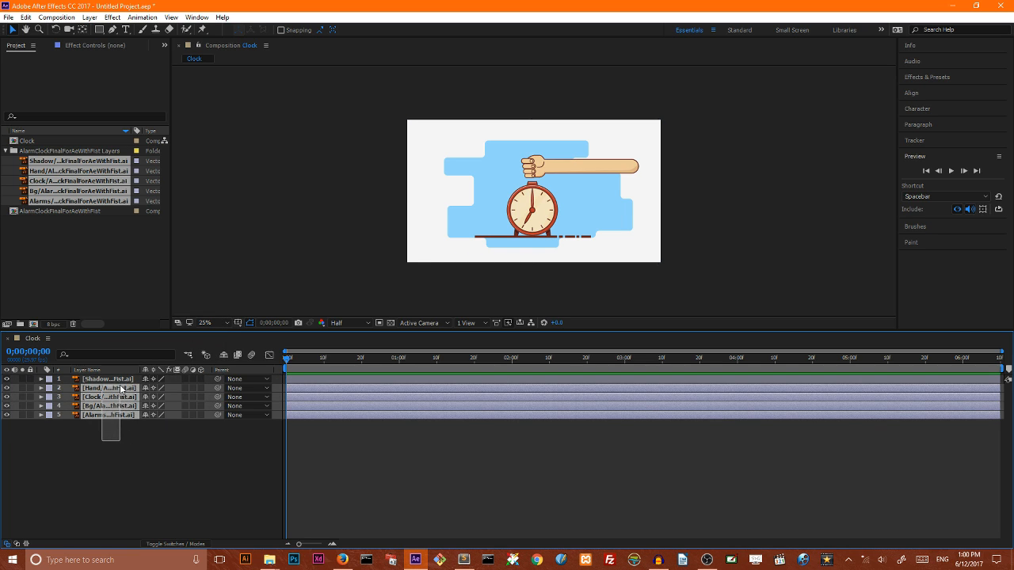
Create shape layers from the vector layers and send the Bg layer to the bottom of the stack.
right_click(109, 388)
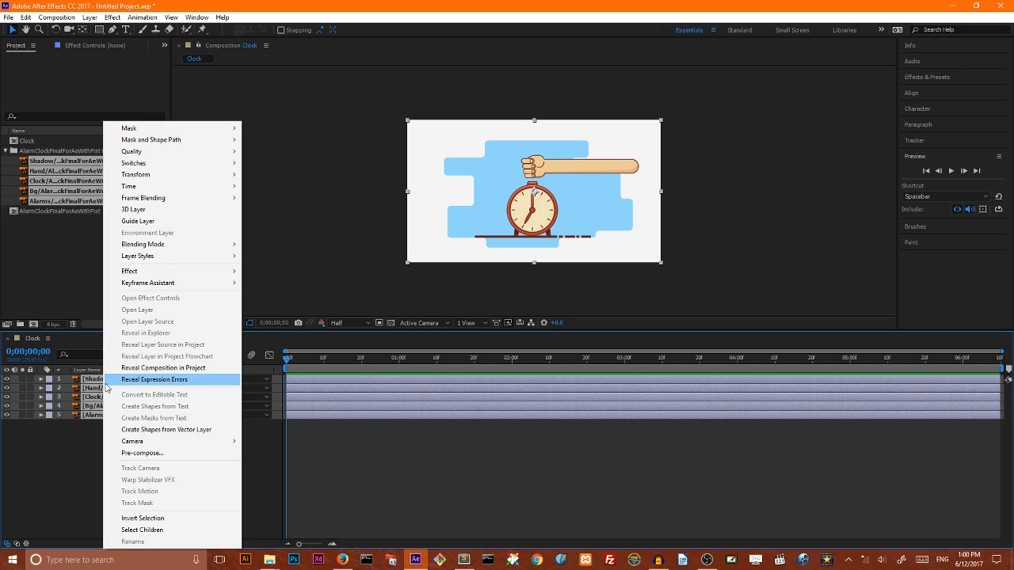
left_click(155, 380)
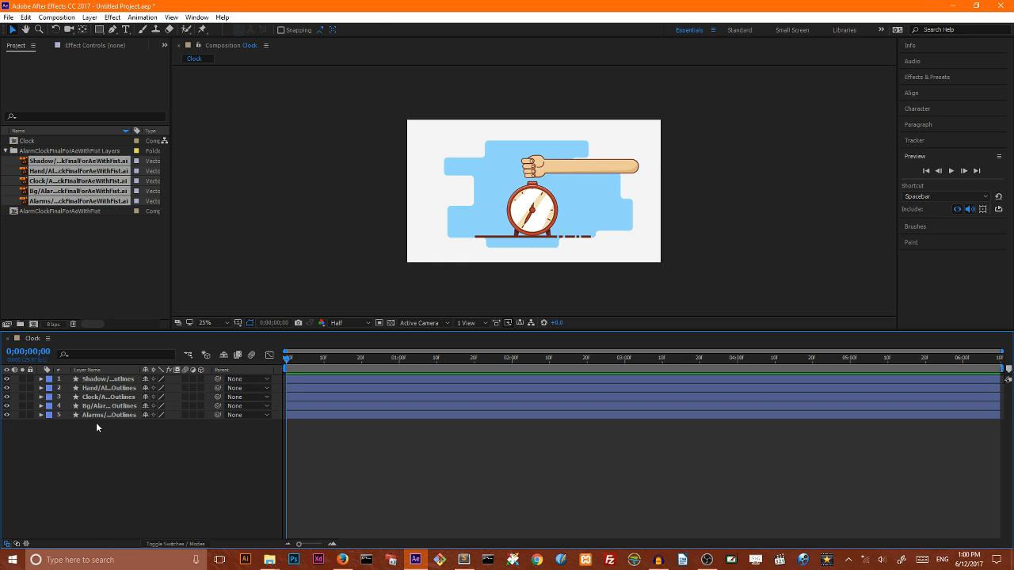
left_click(107, 415)
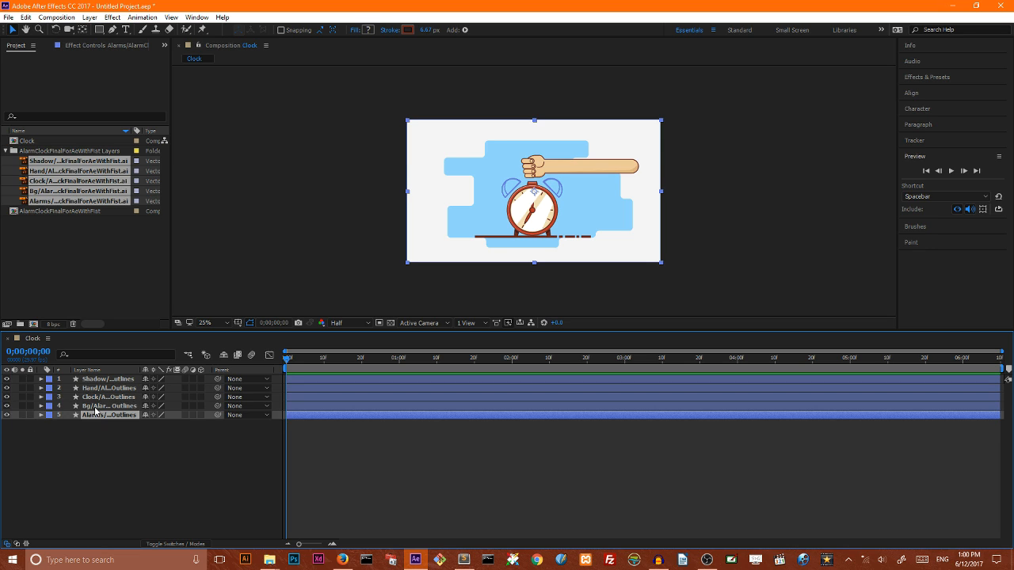
left_click(108, 406)
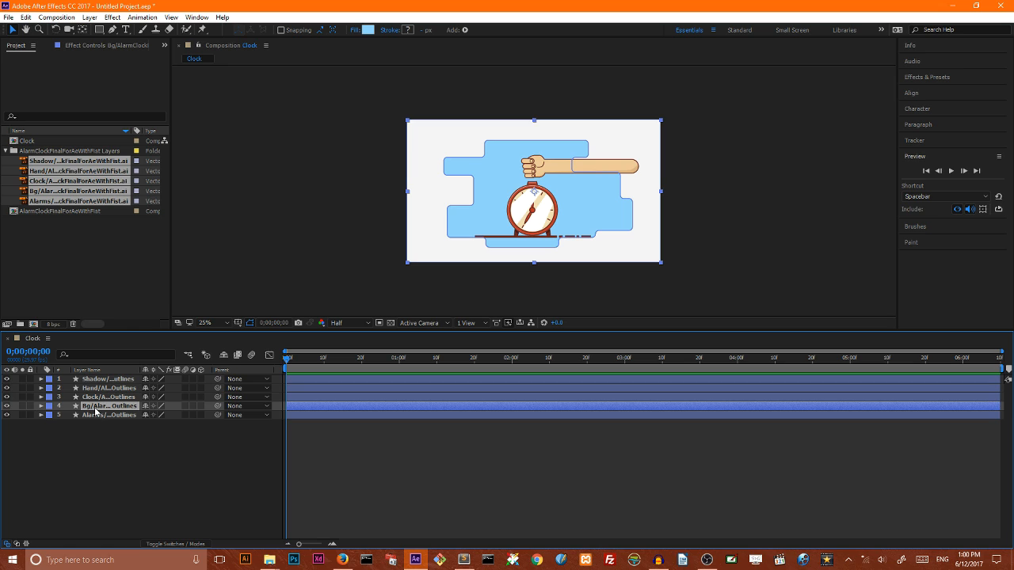
key("ctrl+[")
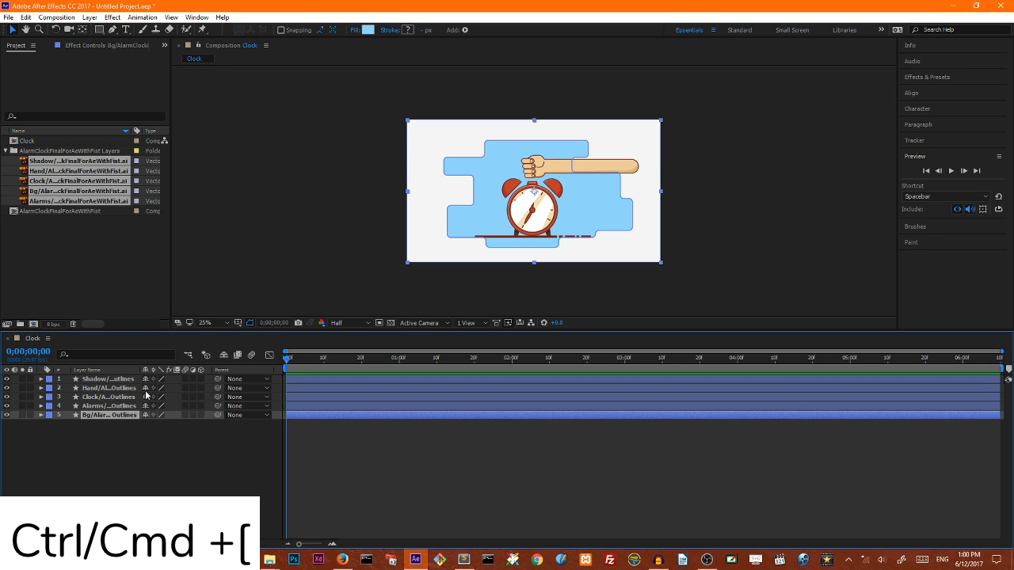
key("ctrl+[")
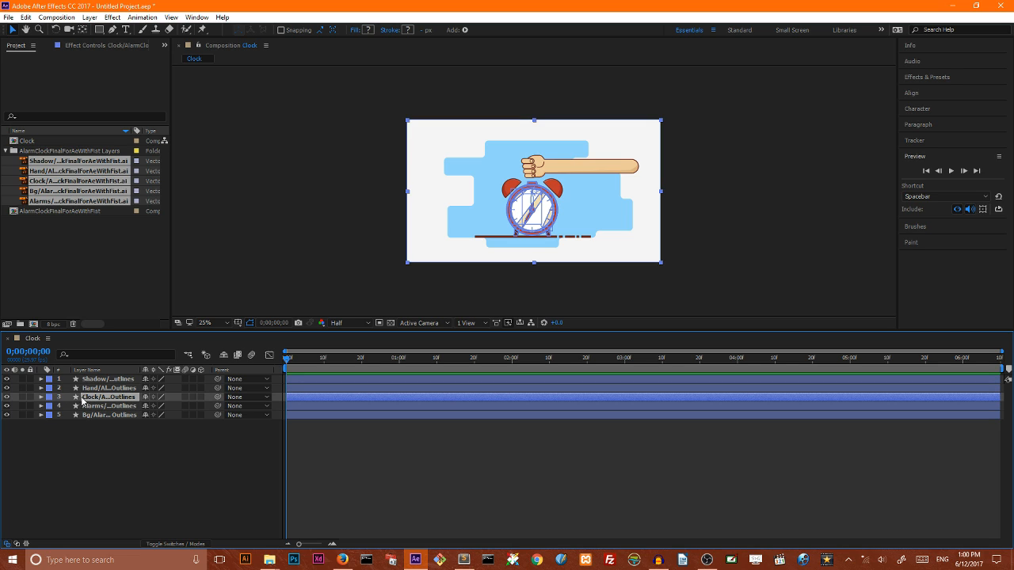
Twirl open the Clock layer's Contents to Group 5 and its Transform properties.
left_click(41, 396)
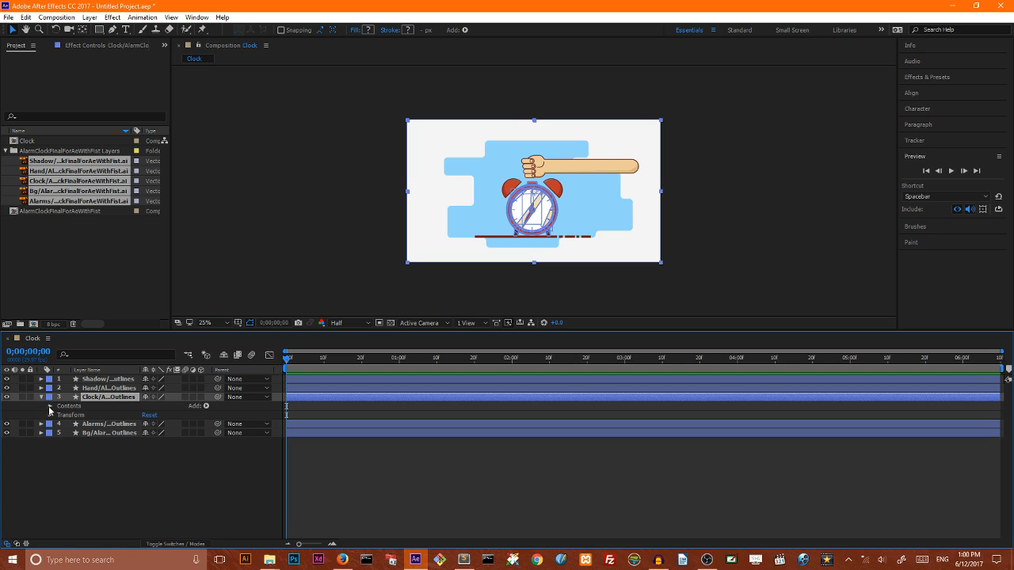
left_click(51, 405)
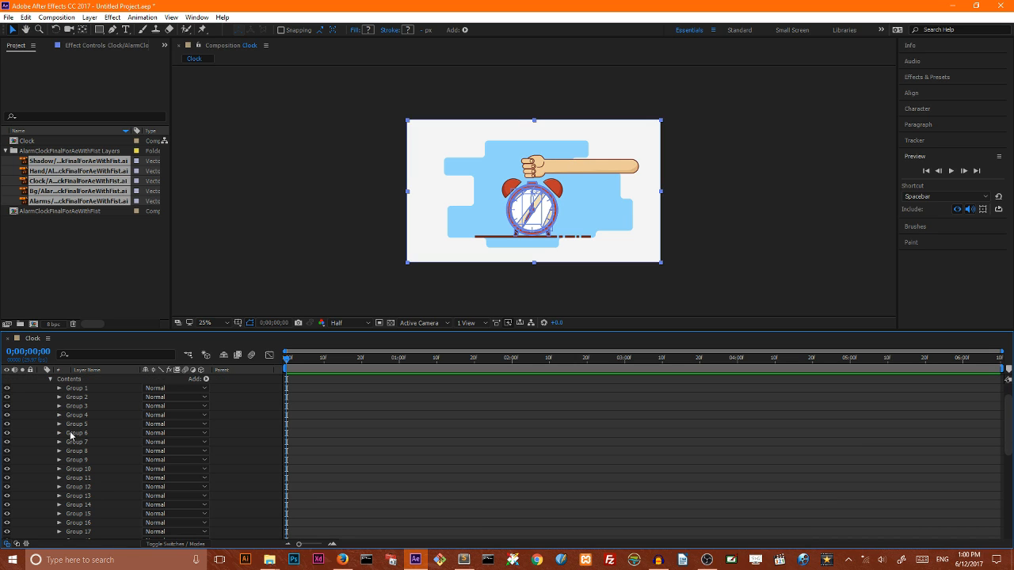
left_click(61, 432)
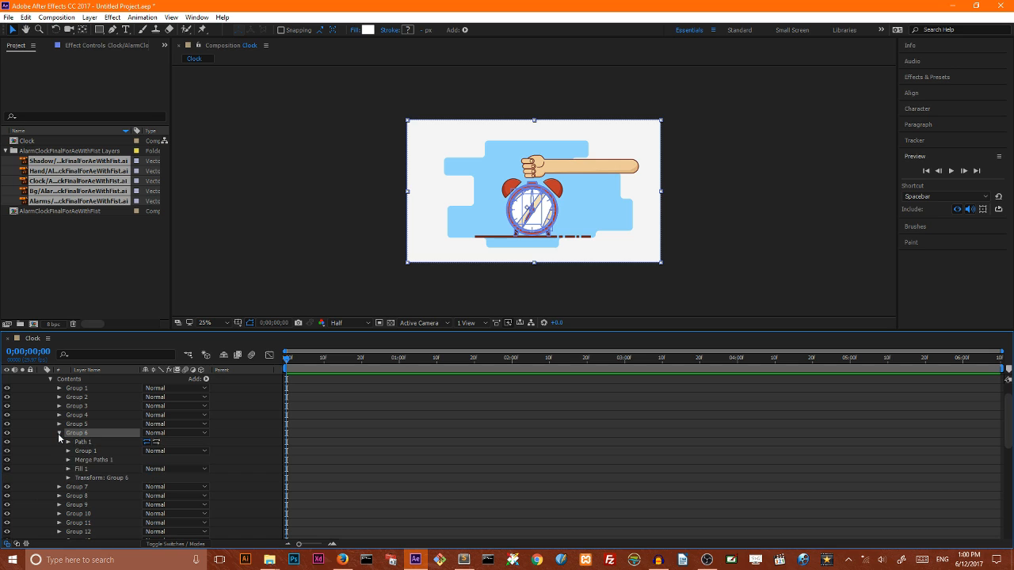
left_click(69, 478)
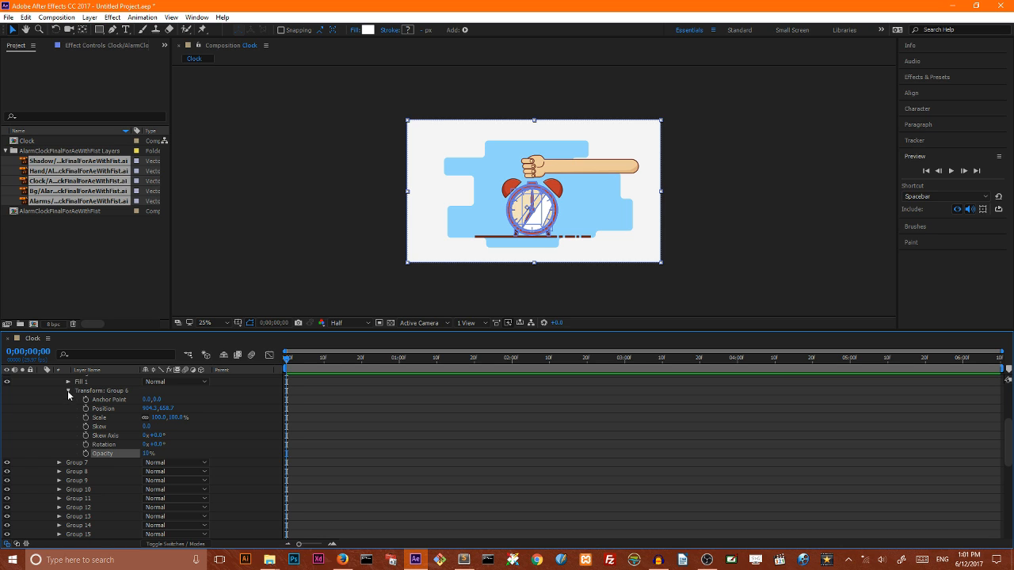
left_click(69, 380)
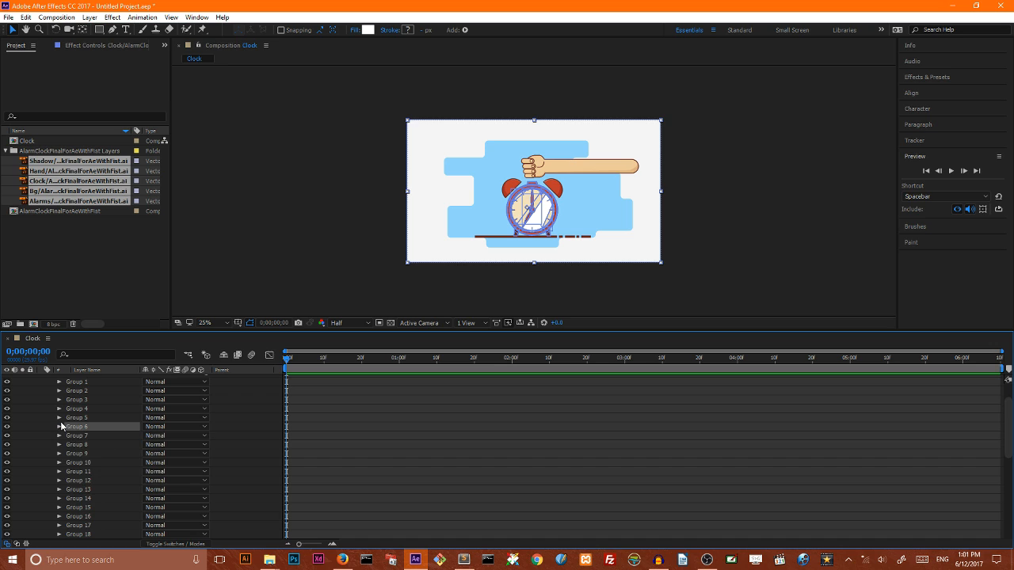
left_click(60, 418)
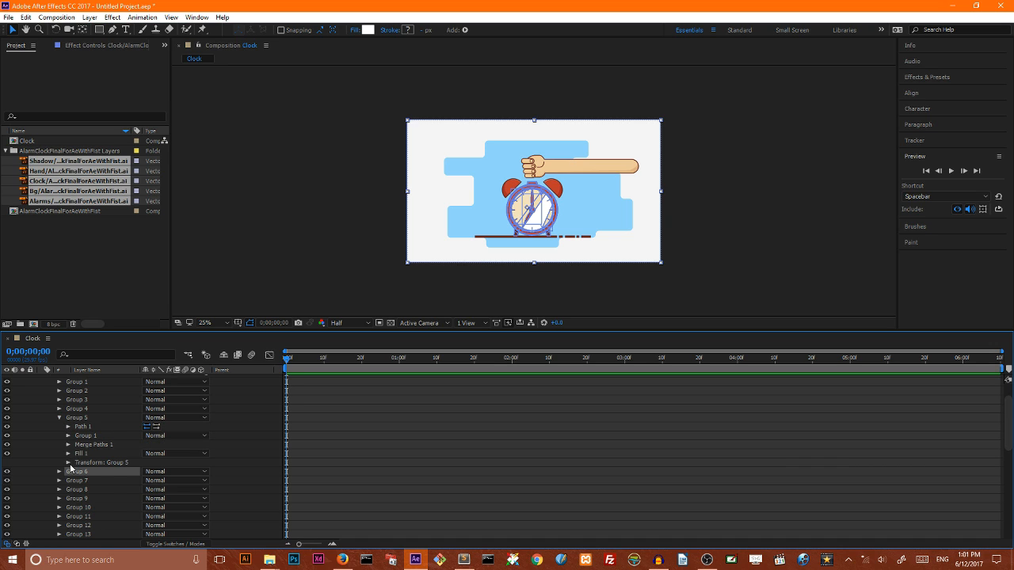
left_click(70, 462)
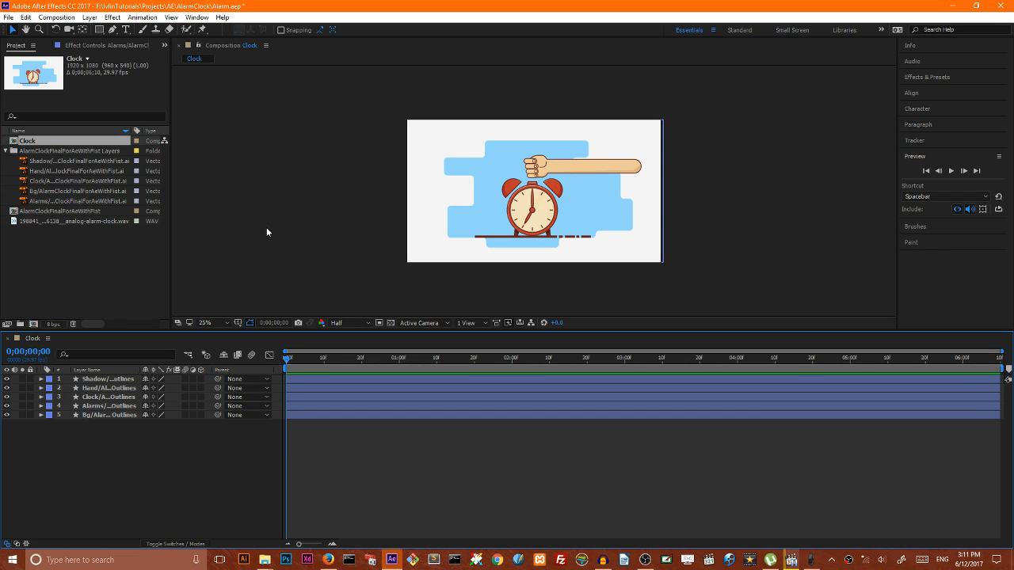
Add a wiggle(4,10) expression to the Alarms layer's Rotation and scrub to check the shaking.
left_click(110, 405)
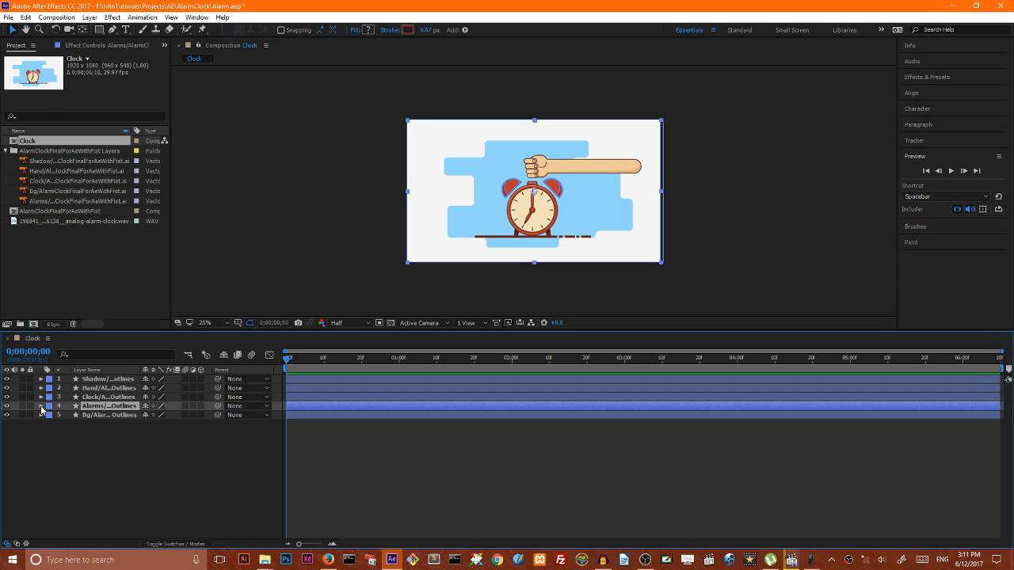
left_click(41, 405)
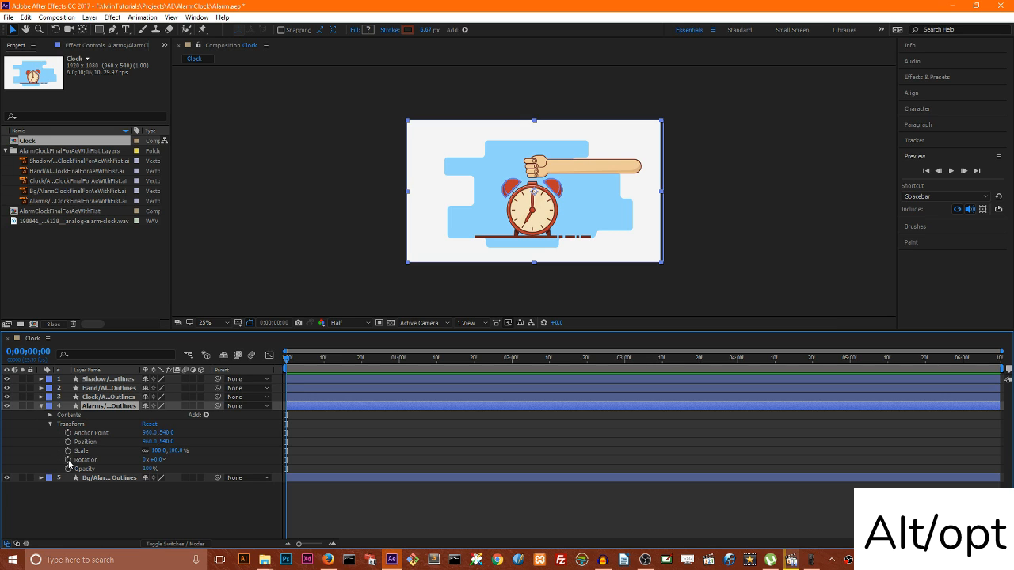
left_click(67, 459)
type("wiggle( ")
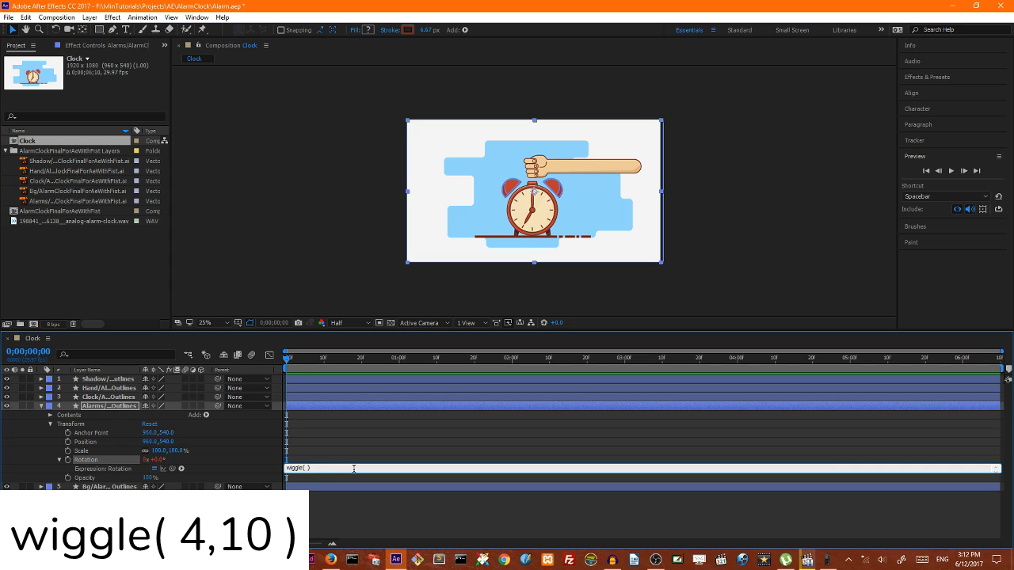
type("4,")
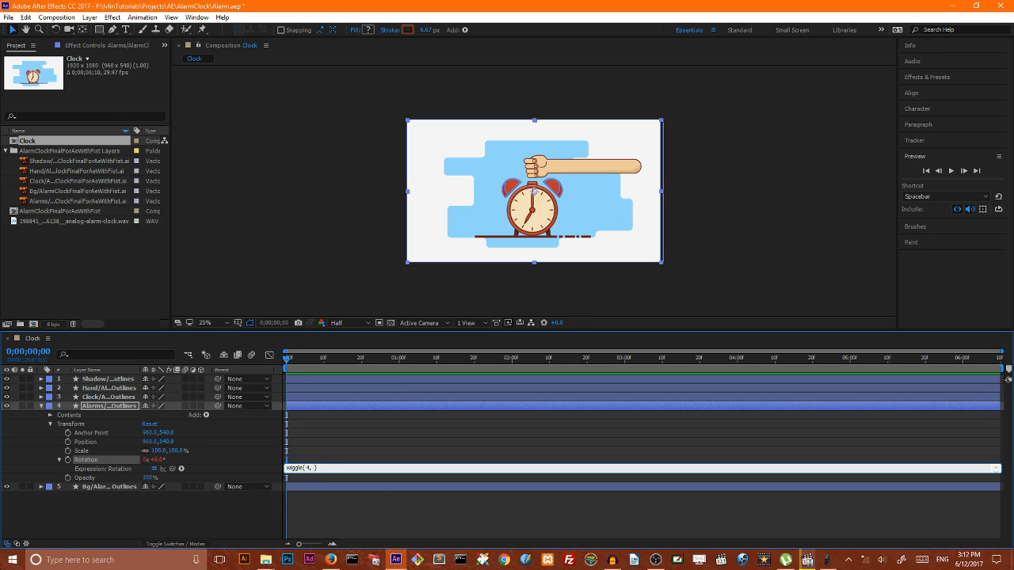
type("10")
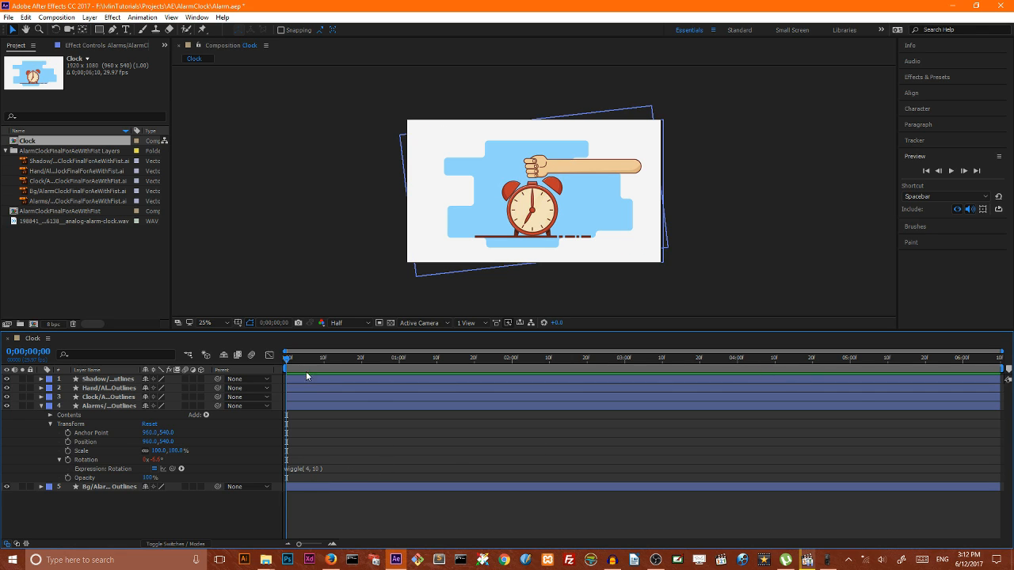
left_click(855, 358)
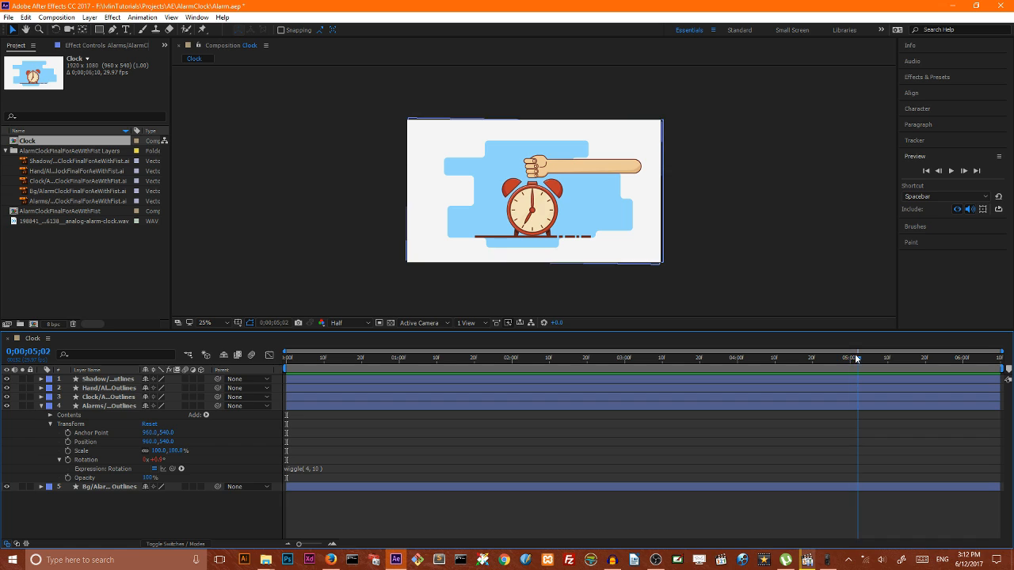
left_click(848, 358)
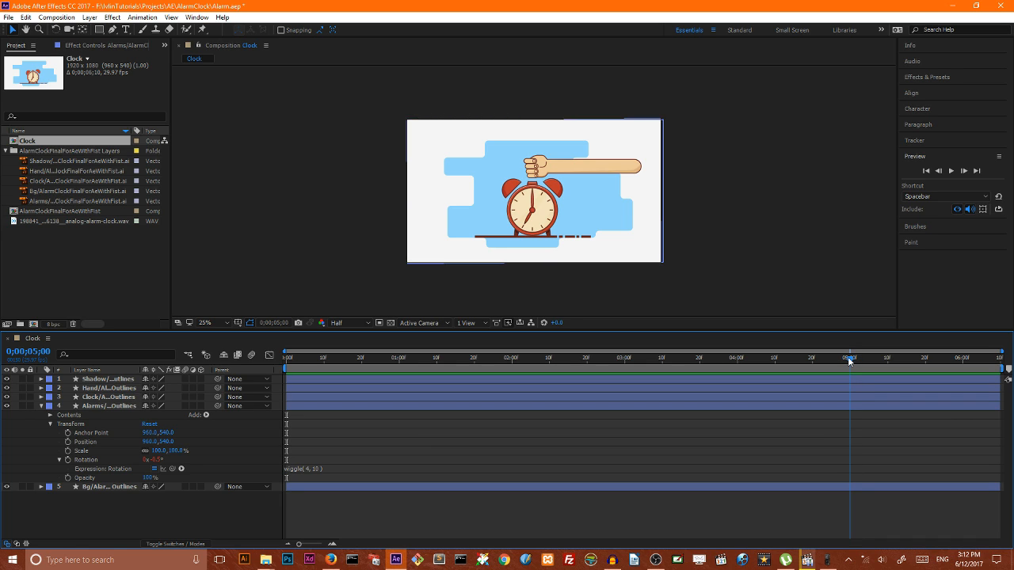
mouse_move(849, 358)
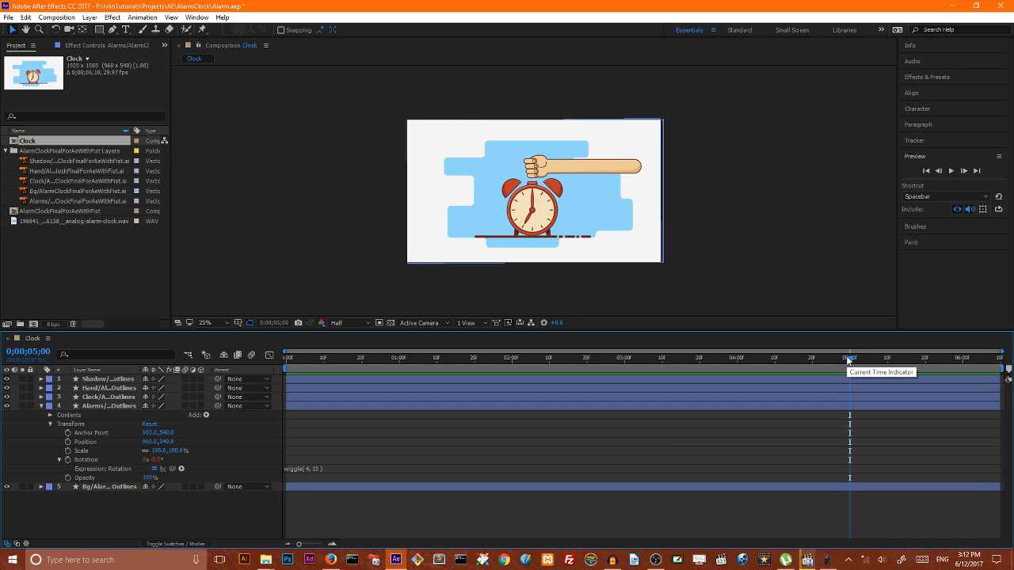
mouse_move(852, 358)
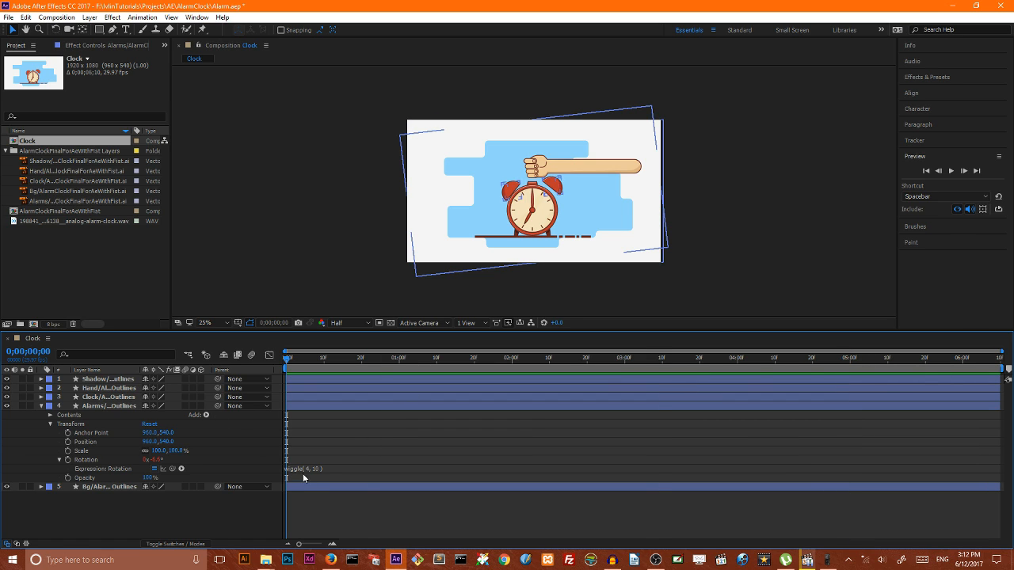
Rewrite the Rotation expression as StopTime=5; if(time<StopTime){wiggle(4,10)} and confirm shaking stops later.
double_click(304, 469)
type("StopTime = 5 ")
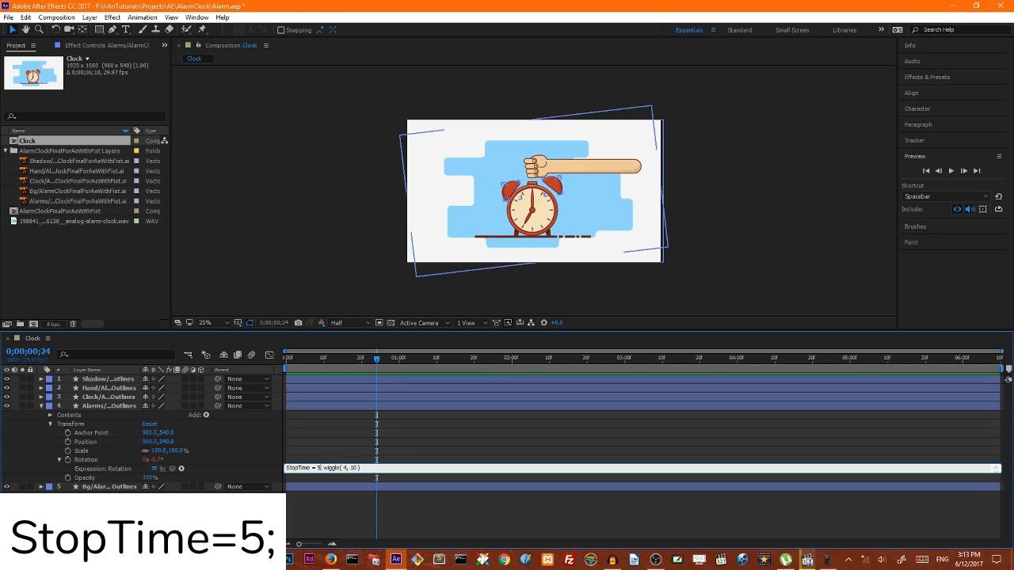
type(";")
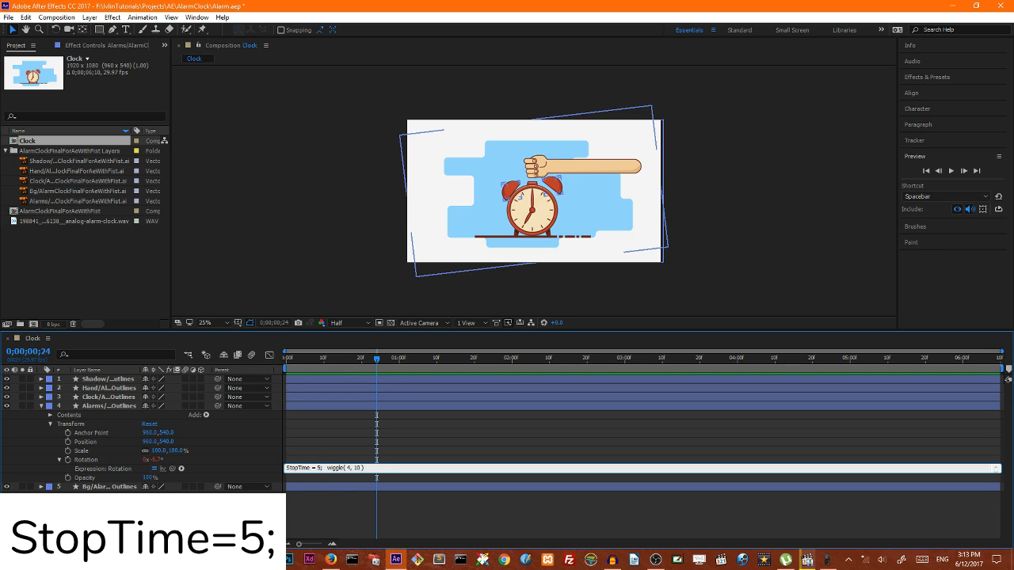
type("if(")
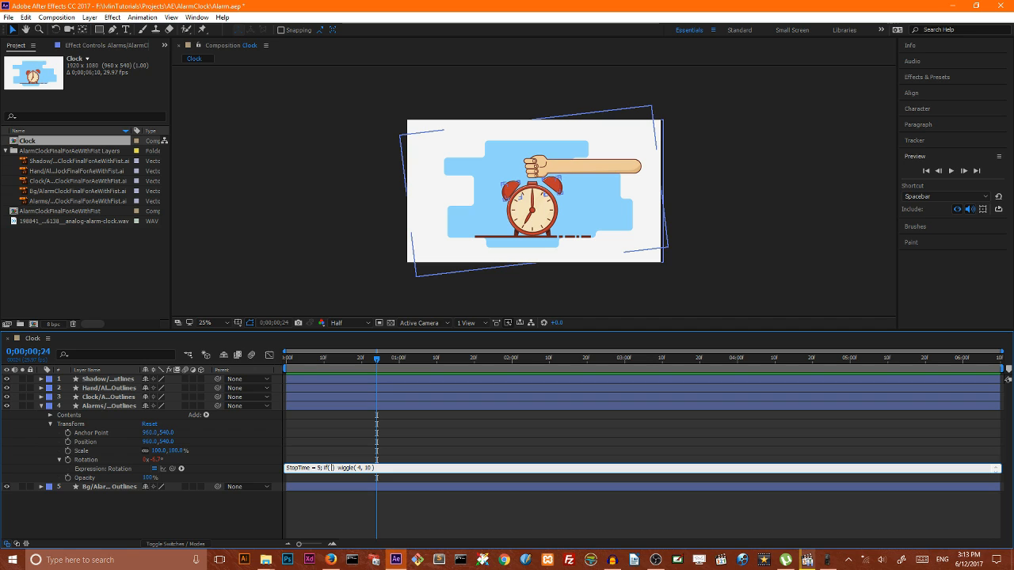
type("time<StopTime")
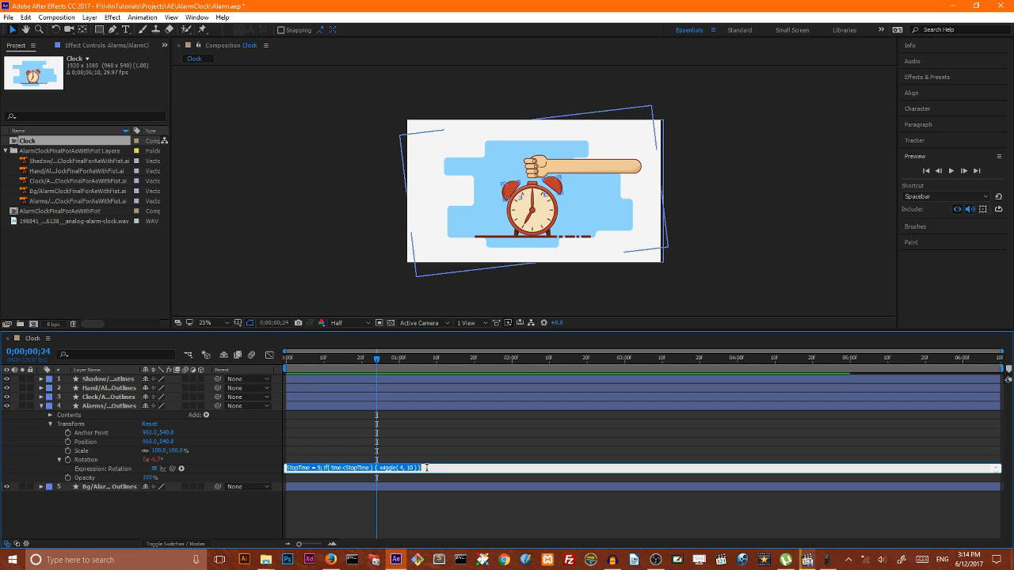
left_click(285, 358)
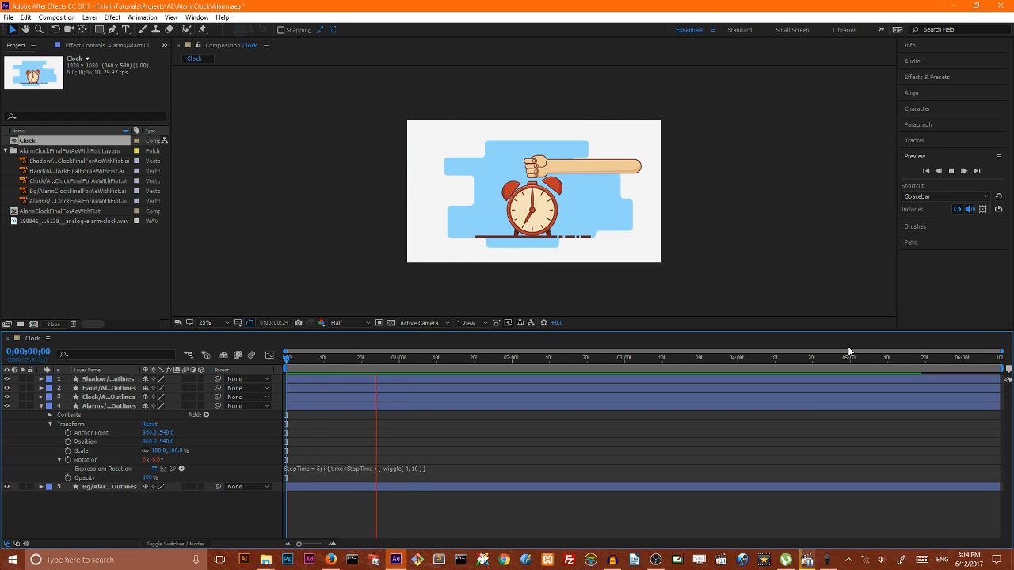
left_click(599, 362)
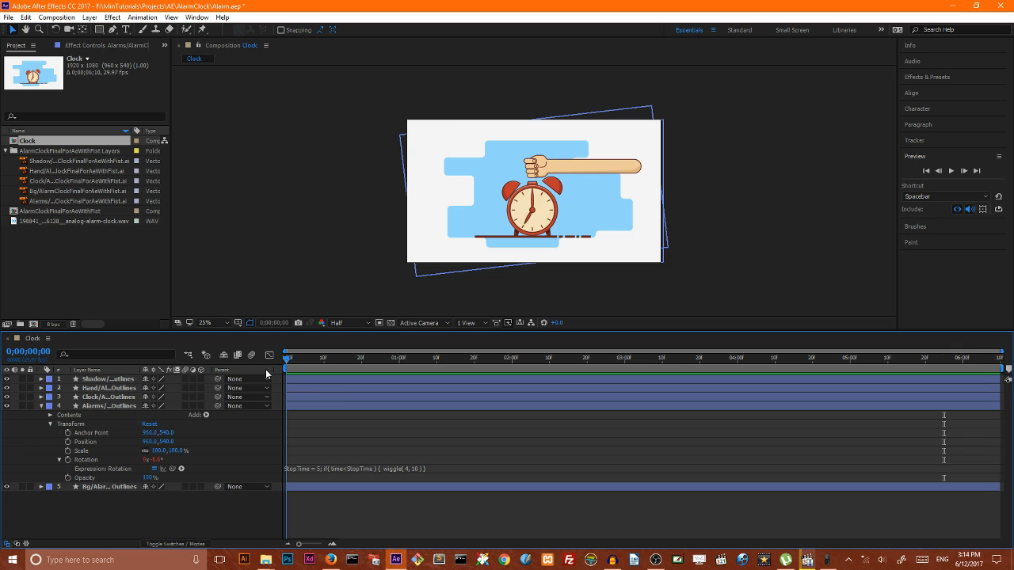
Paste the StopTime wiggle expression onto the Clock layer's Position, dismiss the warning and preview.
left_click(41, 405)
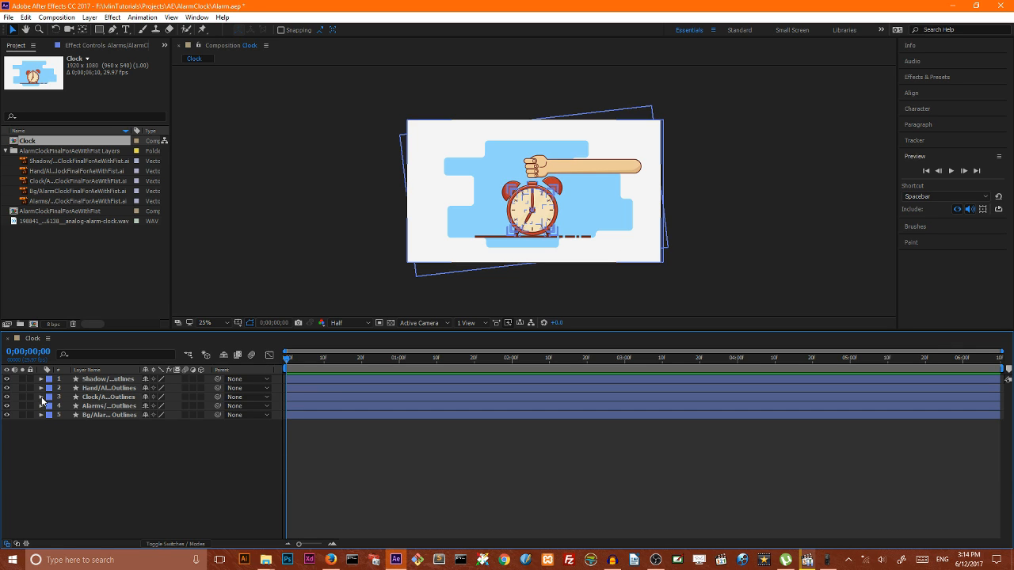
left_click(41, 396)
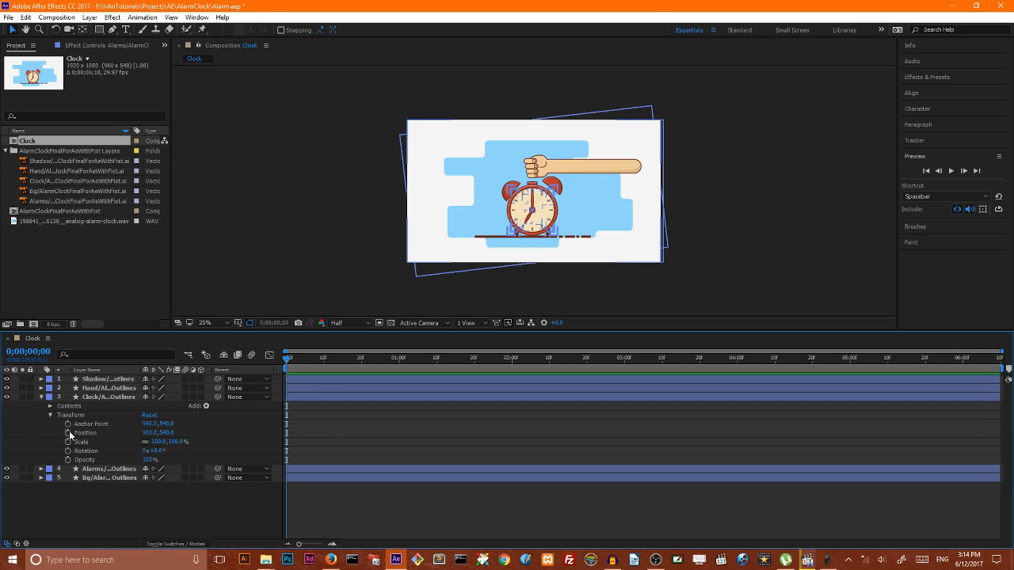
mouse_move(67, 440)
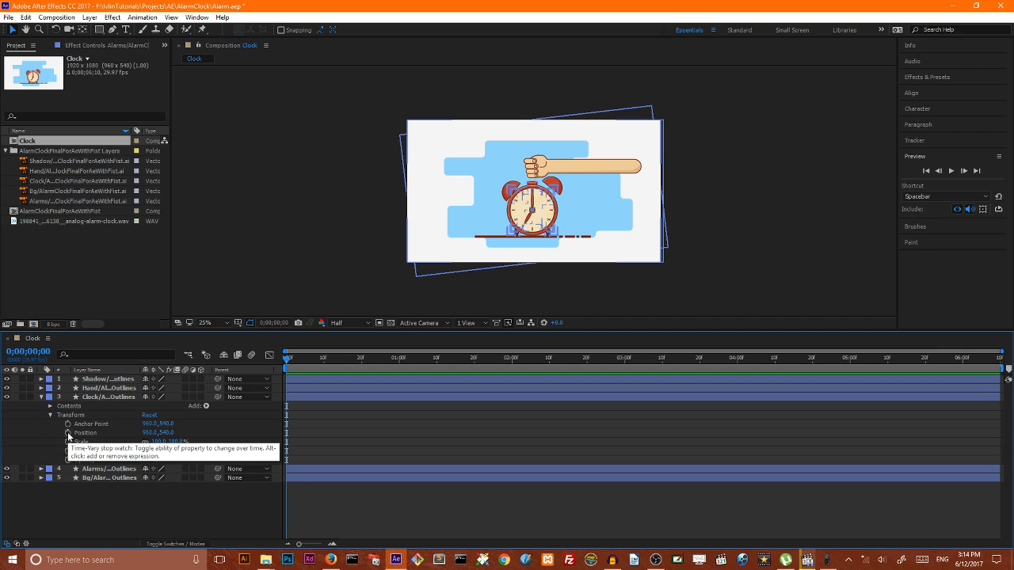
left_click(66, 433)
type("StopTime = 5; if( time<StopTime ) { wiggle( 4, 3 ) }")
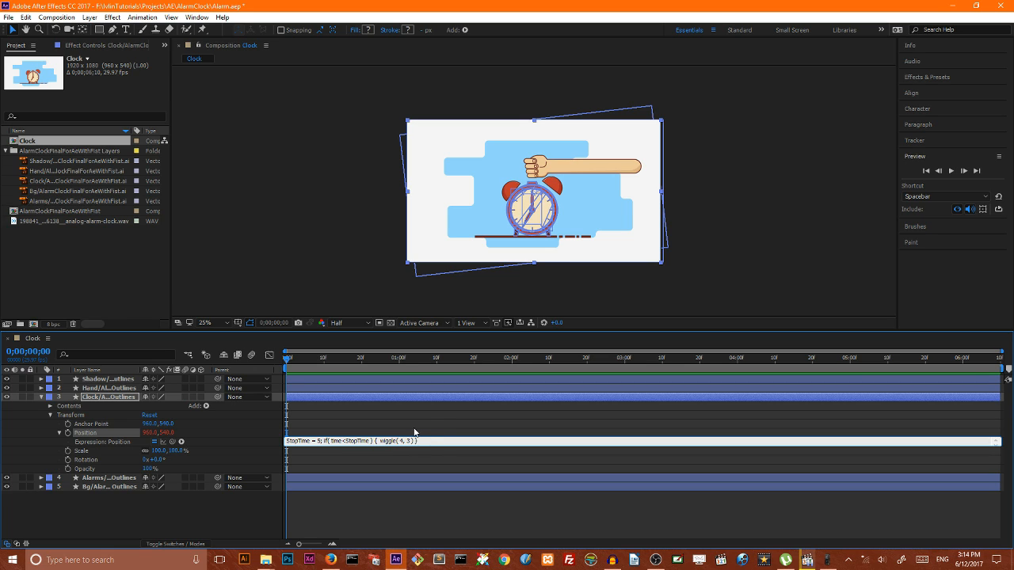
mouse_move(443, 425)
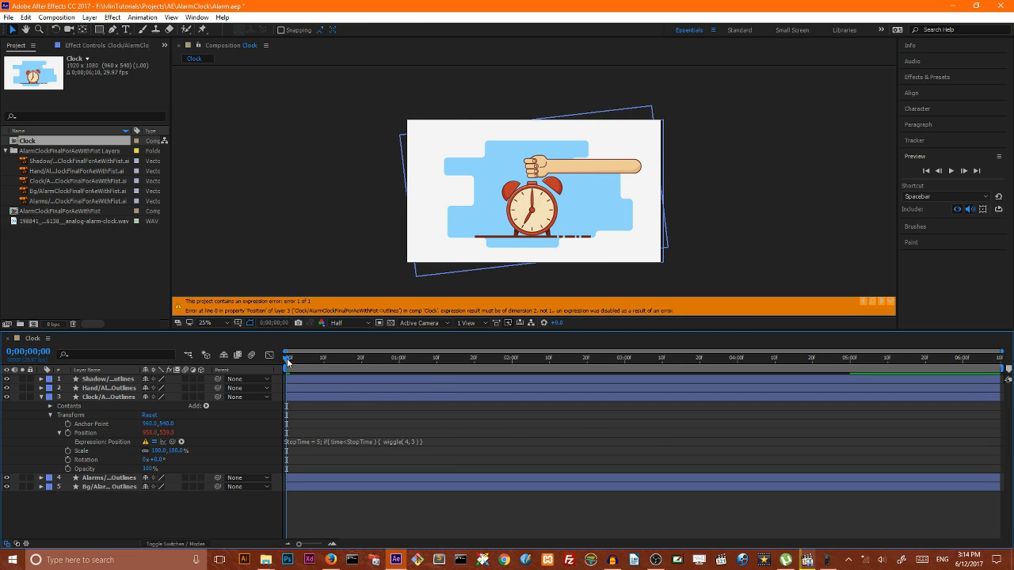
left_click(890, 301)
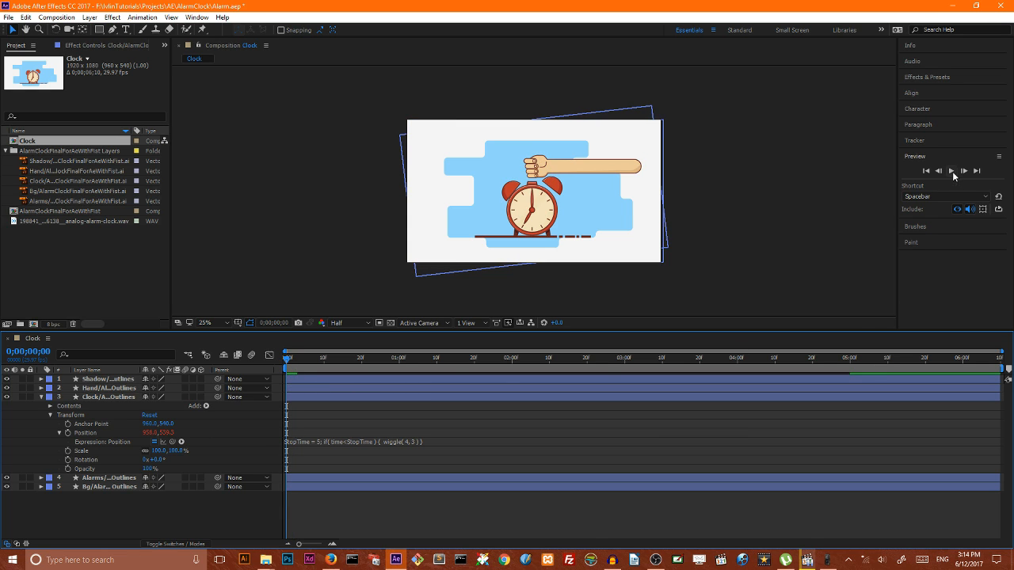
left_click(950, 171)
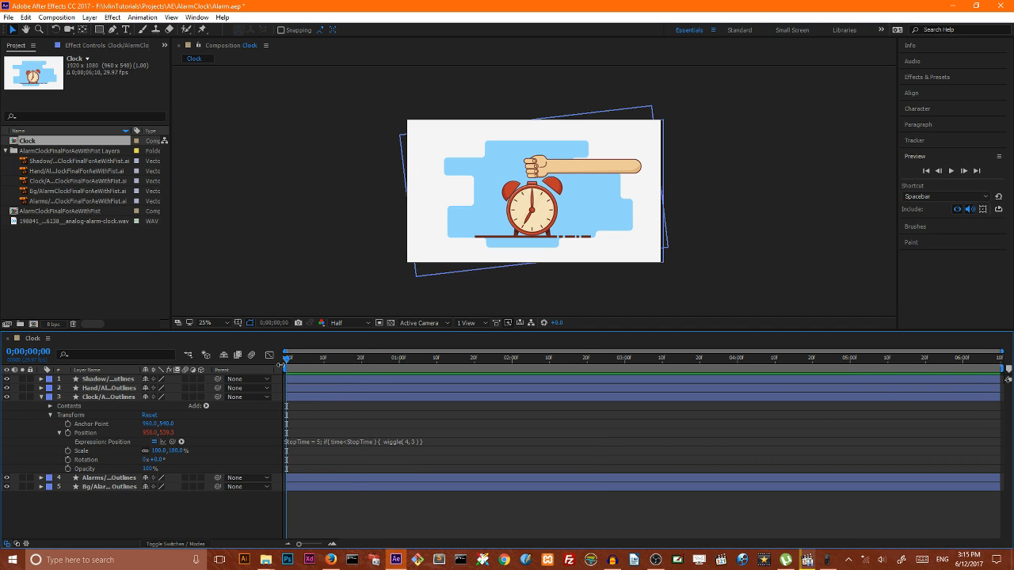
left_click(51, 396)
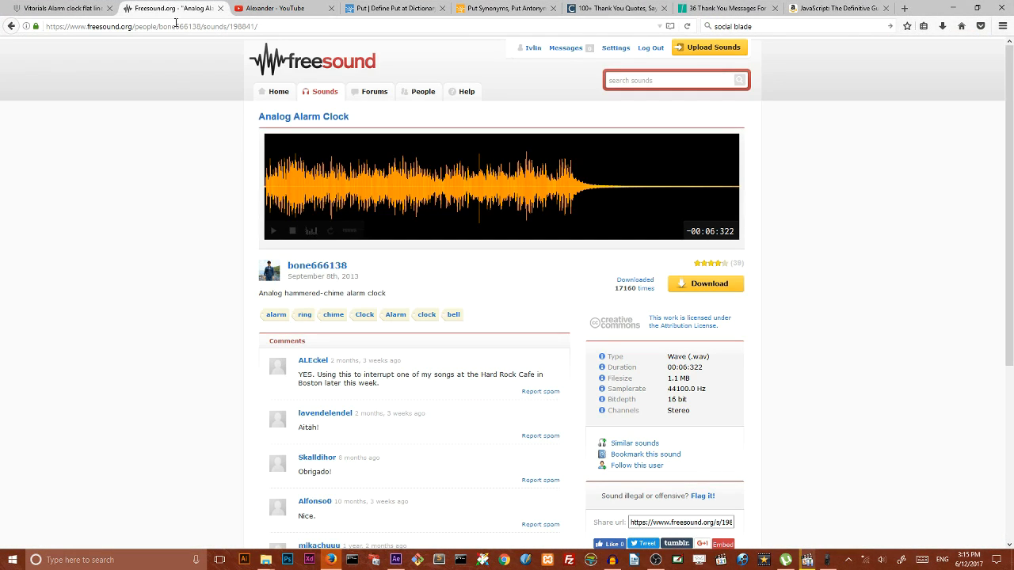
mouse_move(167, 141)
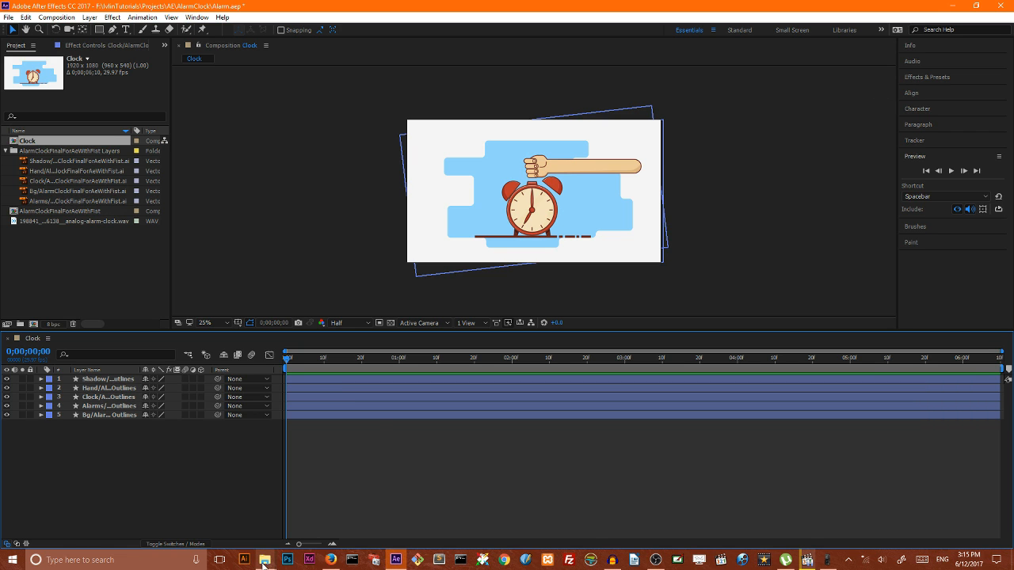
Drag the analog-alarm-clock.wav item from the Project panel into the Clock timeline.
left_click(263, 560)
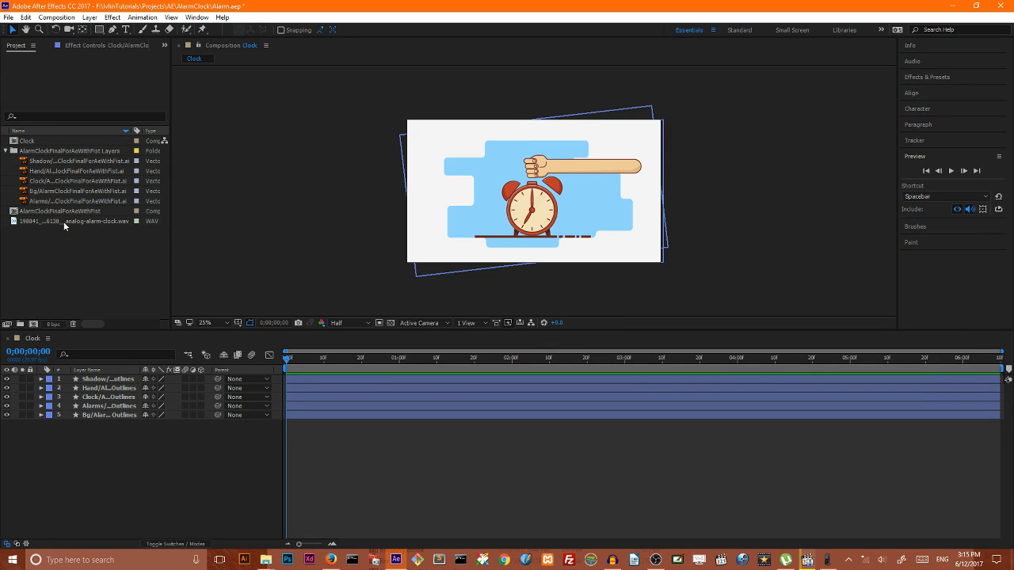
left_click(72, 222)
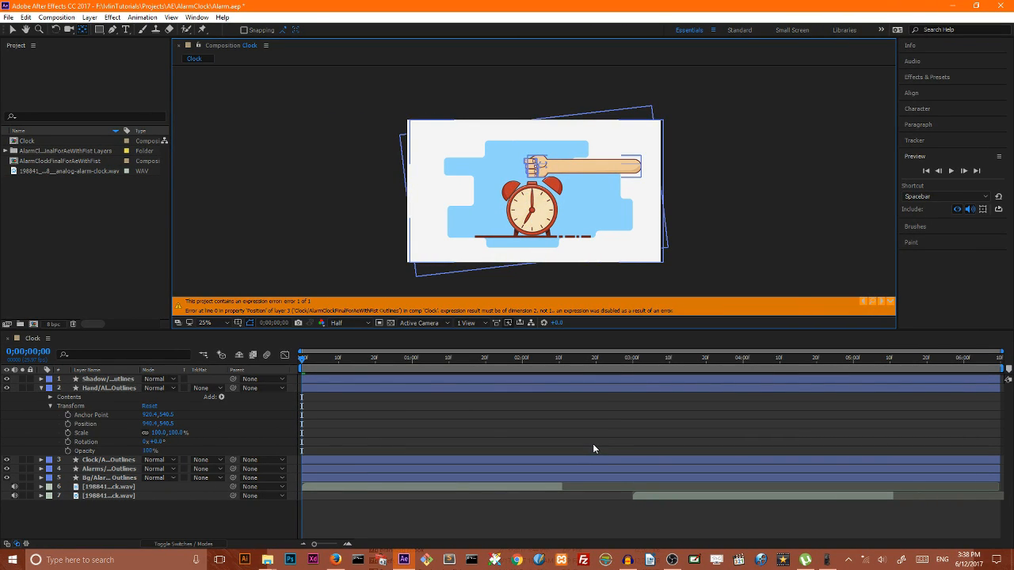
mouse_move(312, 410)
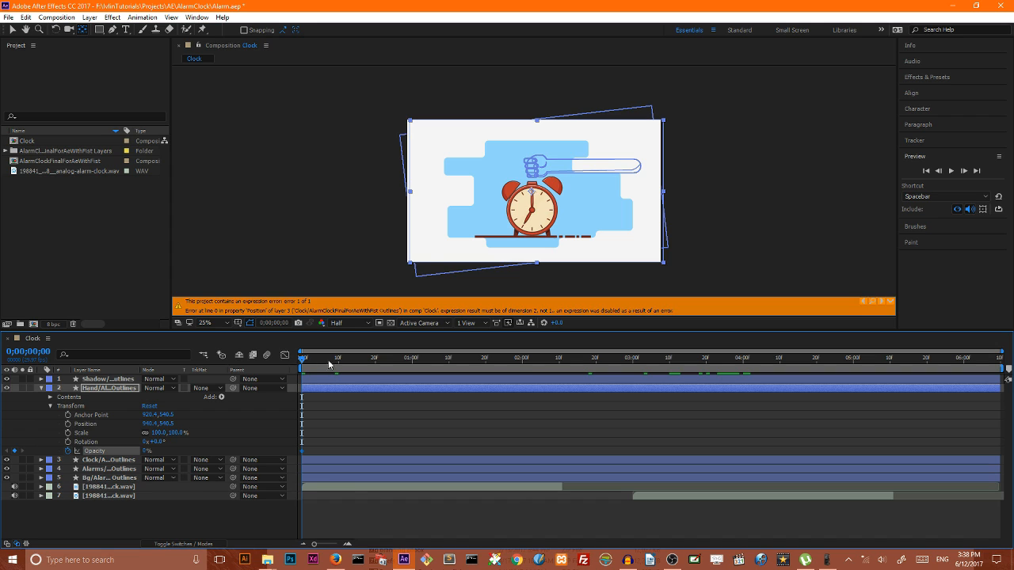
Keyframe the fist's opacity fade-in and toggle its 4-second keyframe to a hold keyframe.
left_click(744, 358)
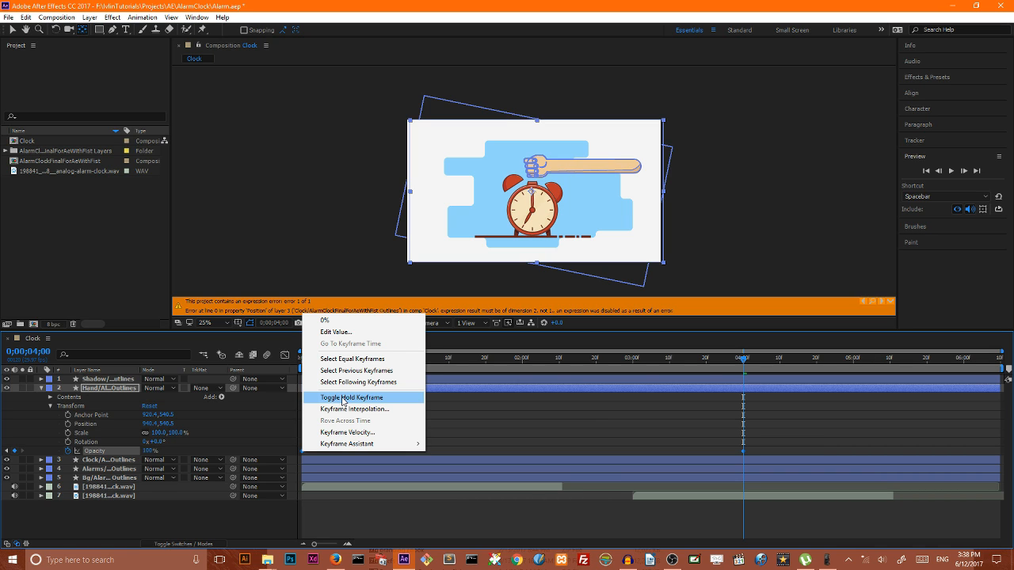
left_click(352, 397)
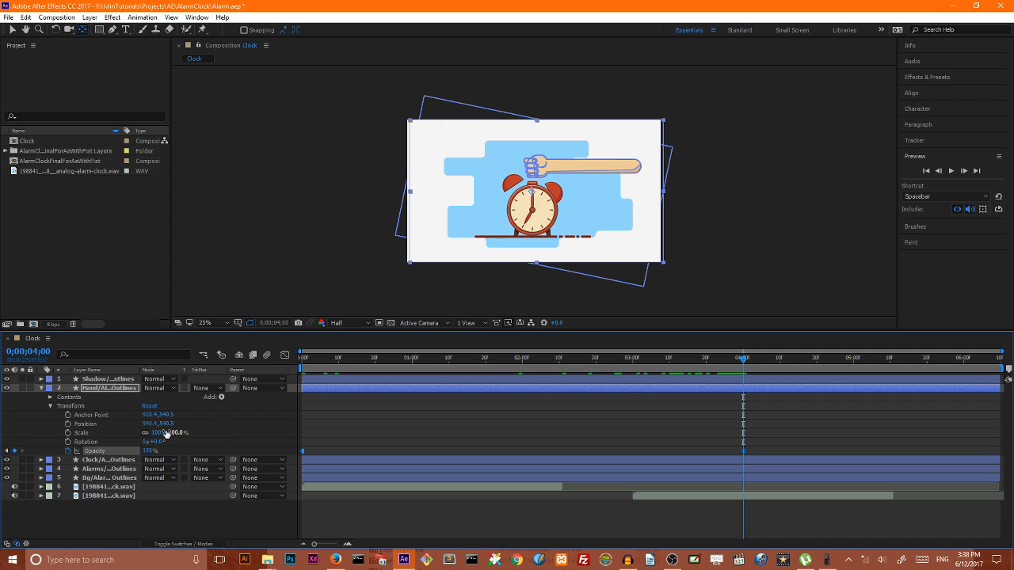
mouse_move(70, 433)
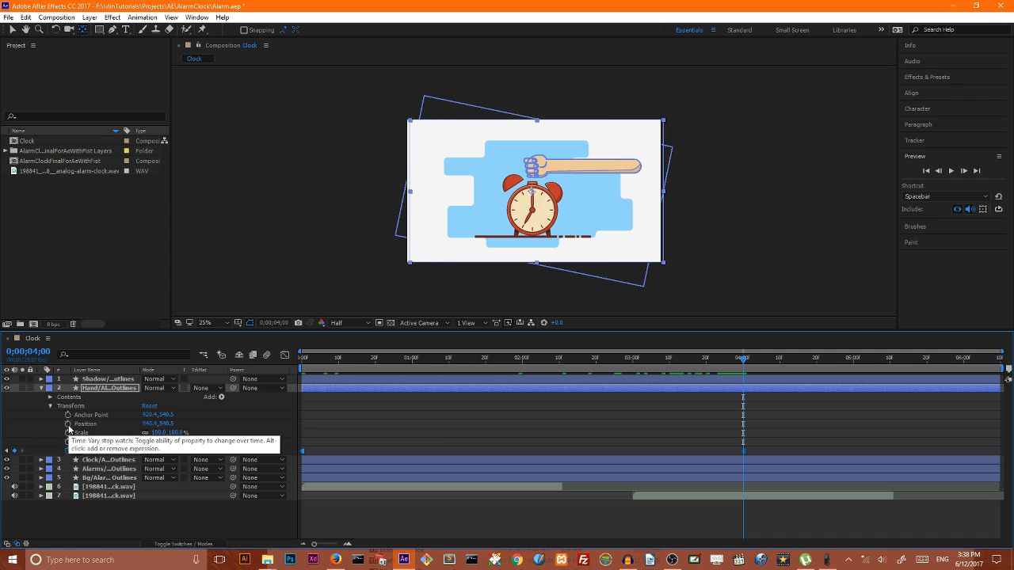
Enable Position keyframing on the fist layer to start its punch animation.
left_click(70, 425)
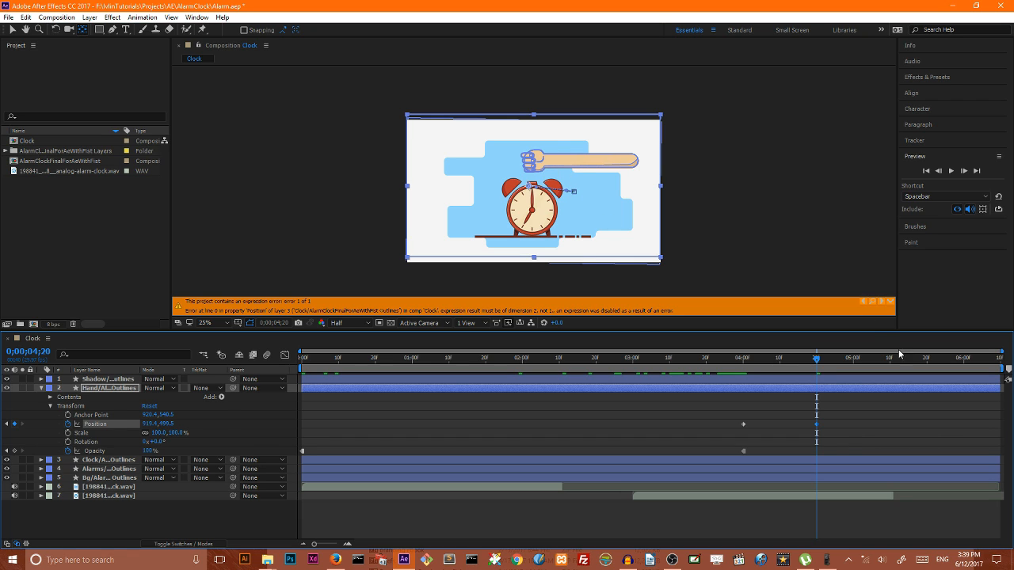
mouse_move(837, 361)
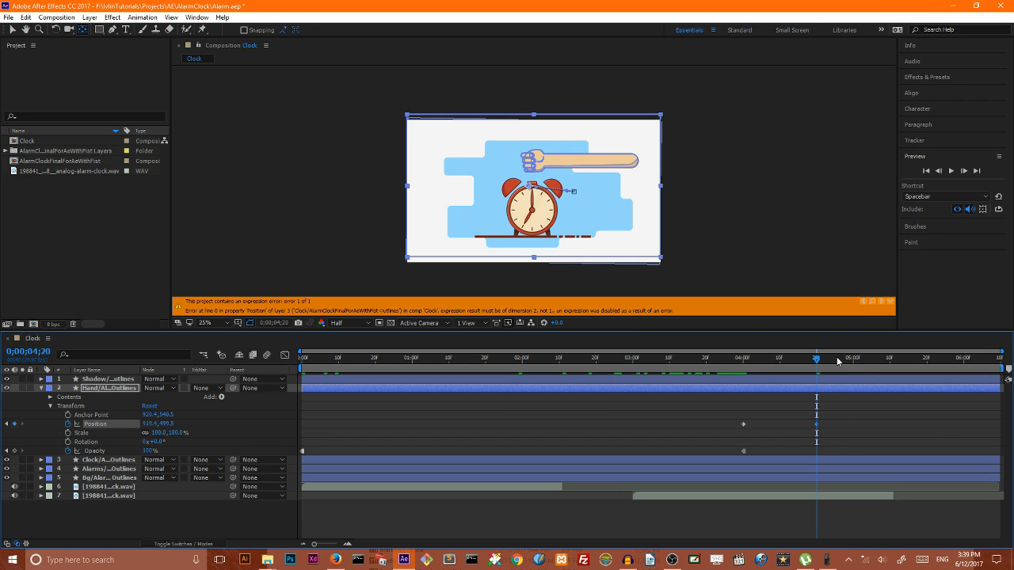
mouse_move(817, 358)
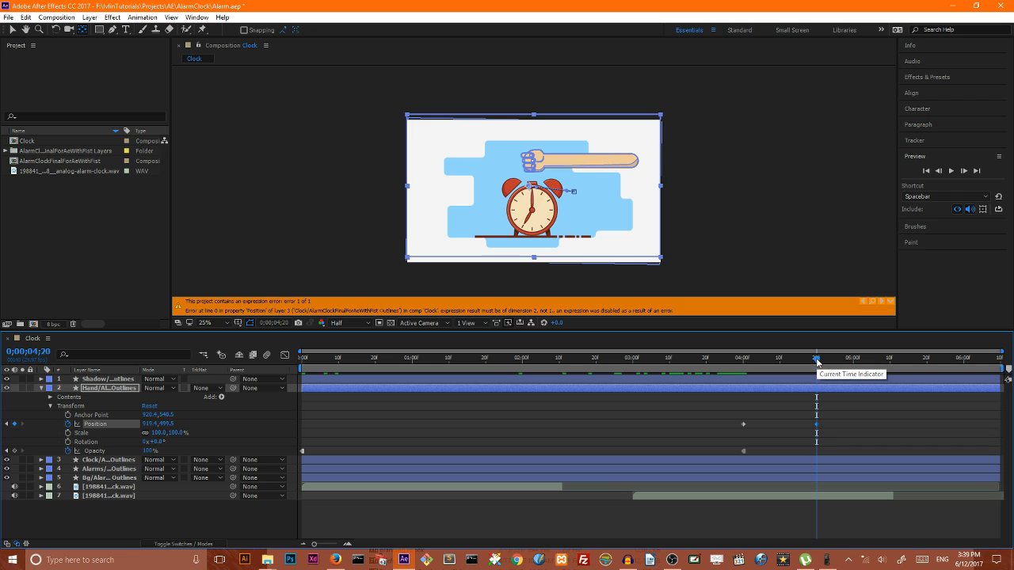
mouse_move(178, 456)
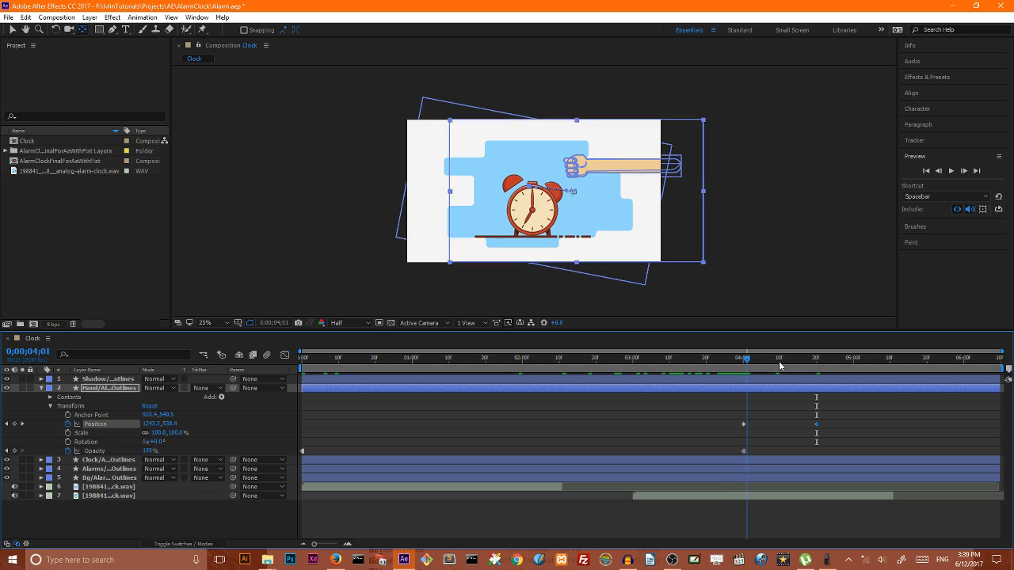
Keyframe the fist's pulled-back position and swing rotation, returning rotation to 0 at 5s 10f.
left_click(779, 358)
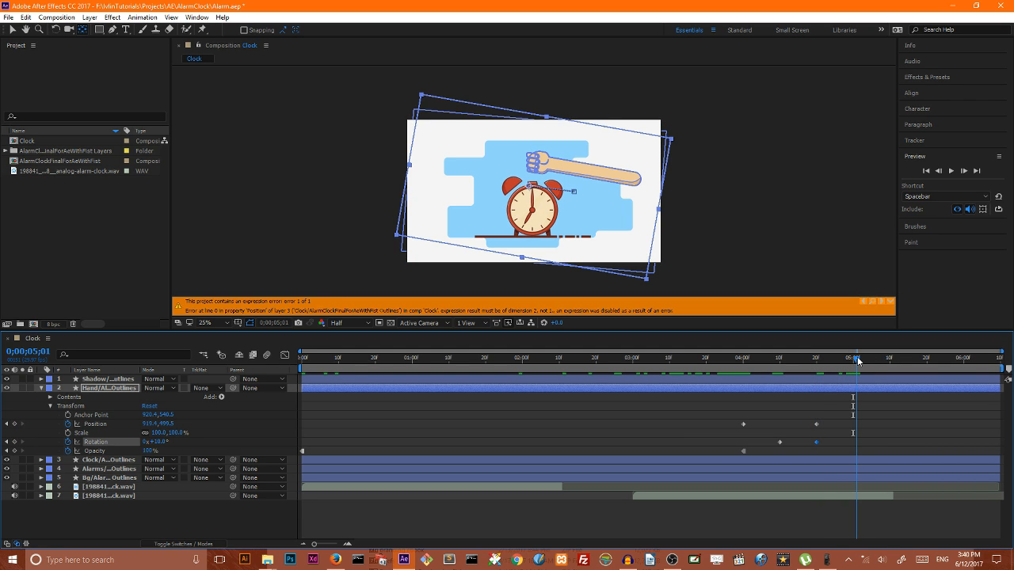
left_click(856, 358)
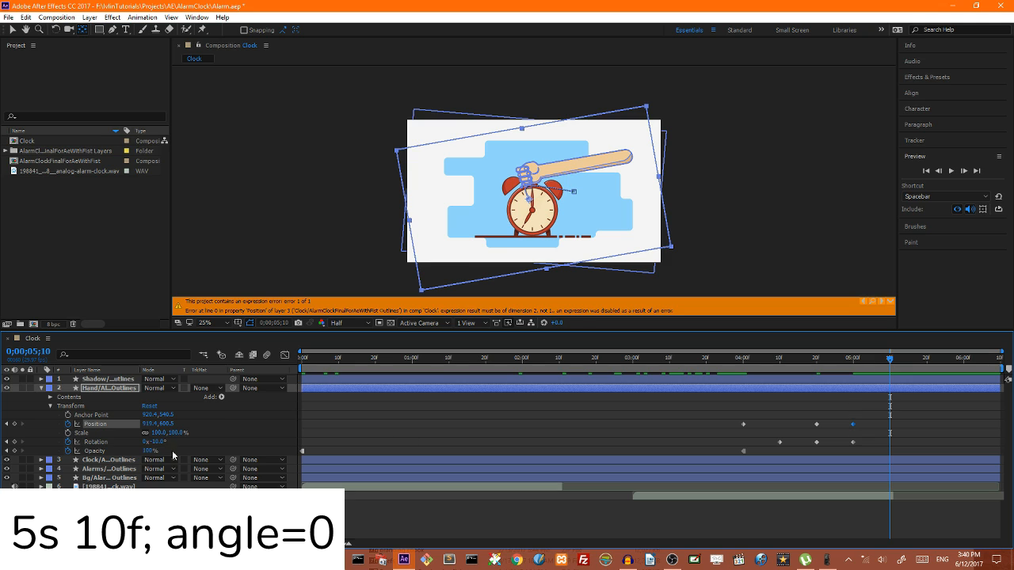
left_click(150, 442)
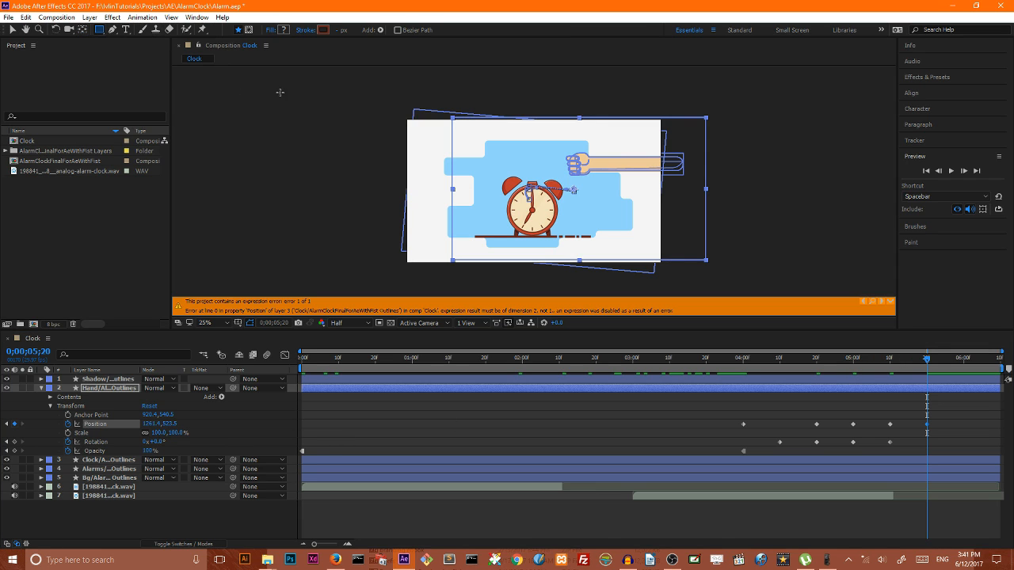
mouse_move(249, 30)
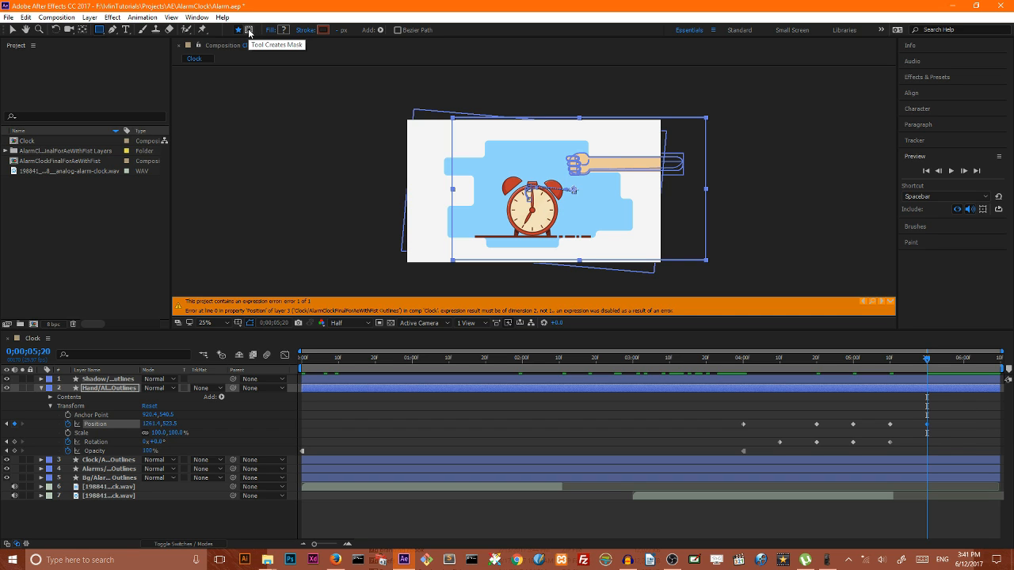
Draw a rectangular mask over the arm on the Hand layer and reveal Mask 1's settings.
left_click(249, 30)
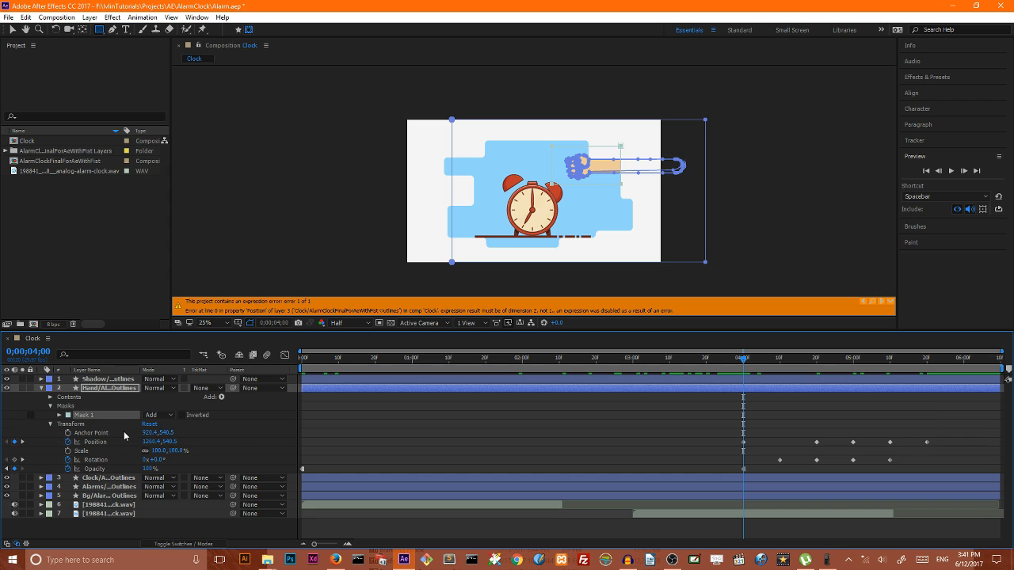
left_click(60, 415)
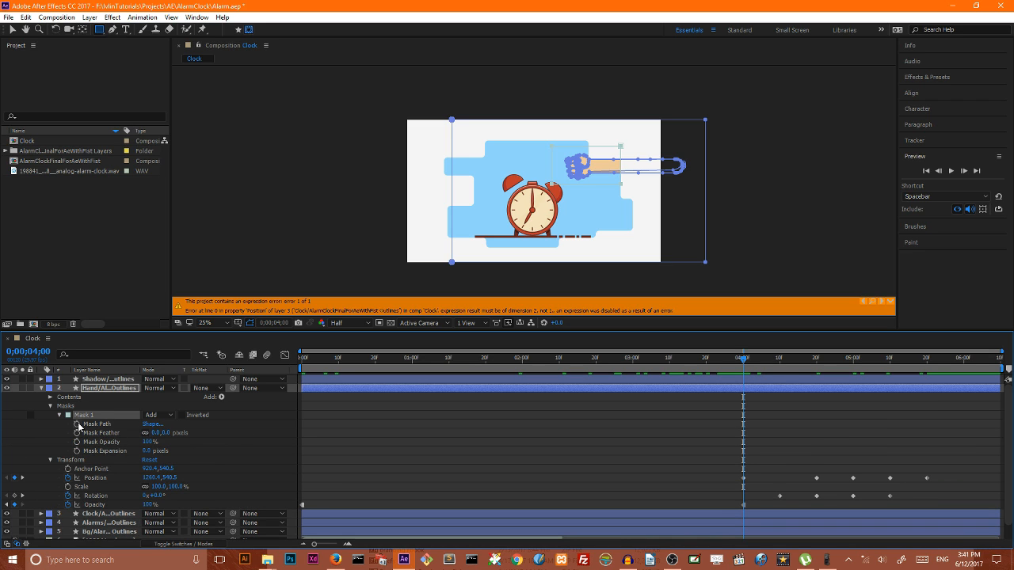
Keyframe Mask Path around the 5-second mark so the crop follows the fist's punch.
left_click(106, 424)
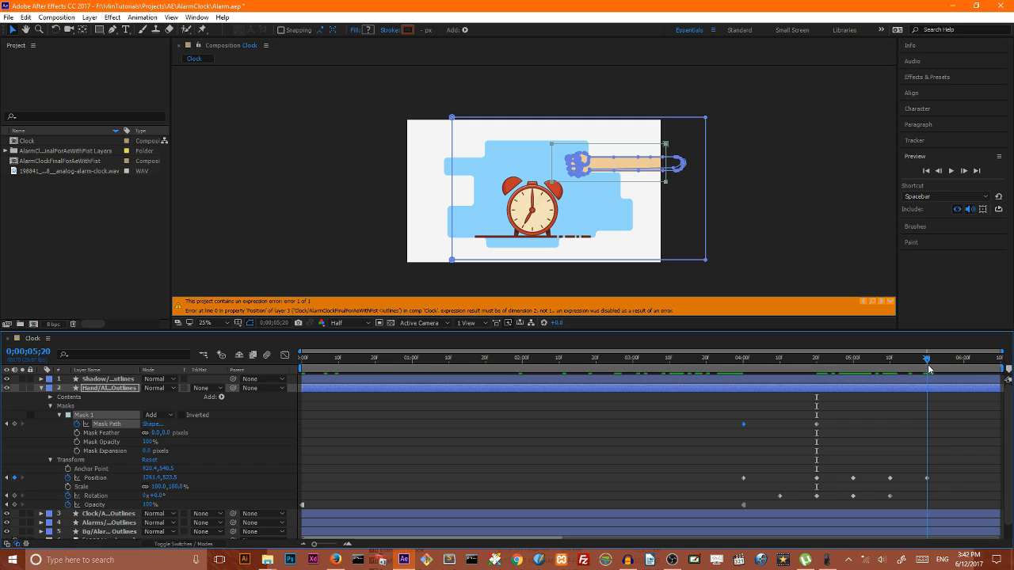
left_click(890, 358)
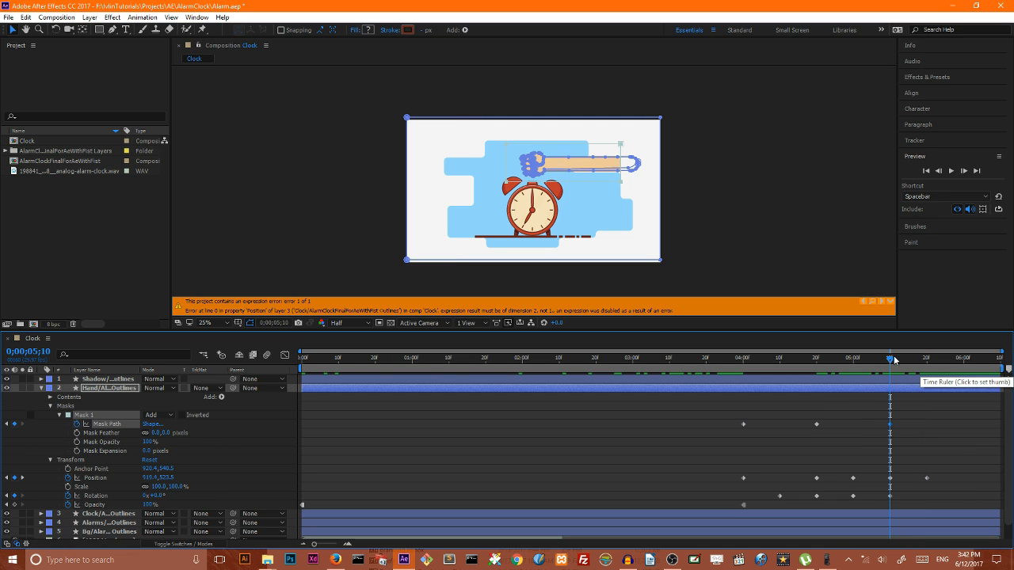
left_click(925, 361)
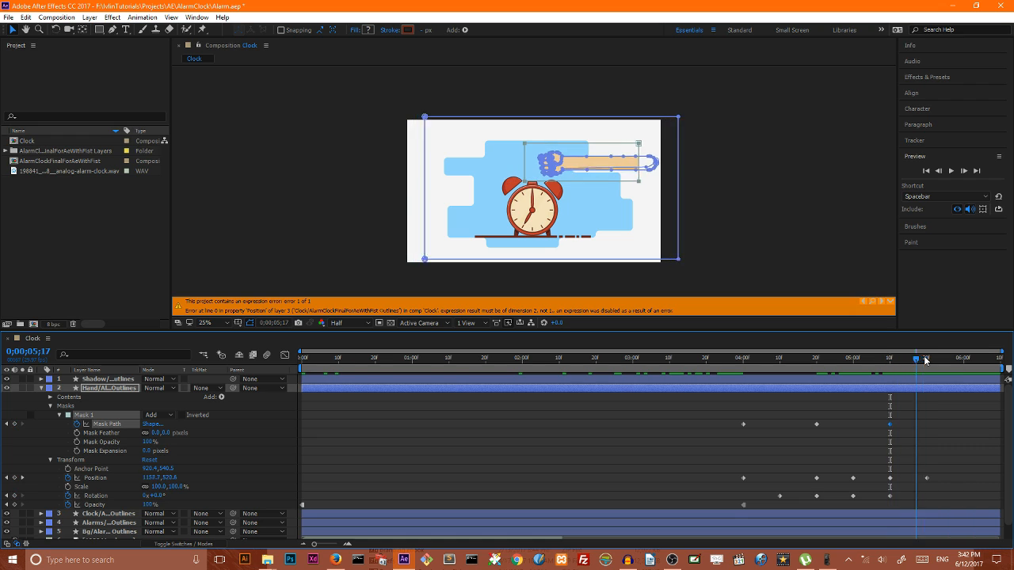
left_click_drag(924, 358, 927, 358)
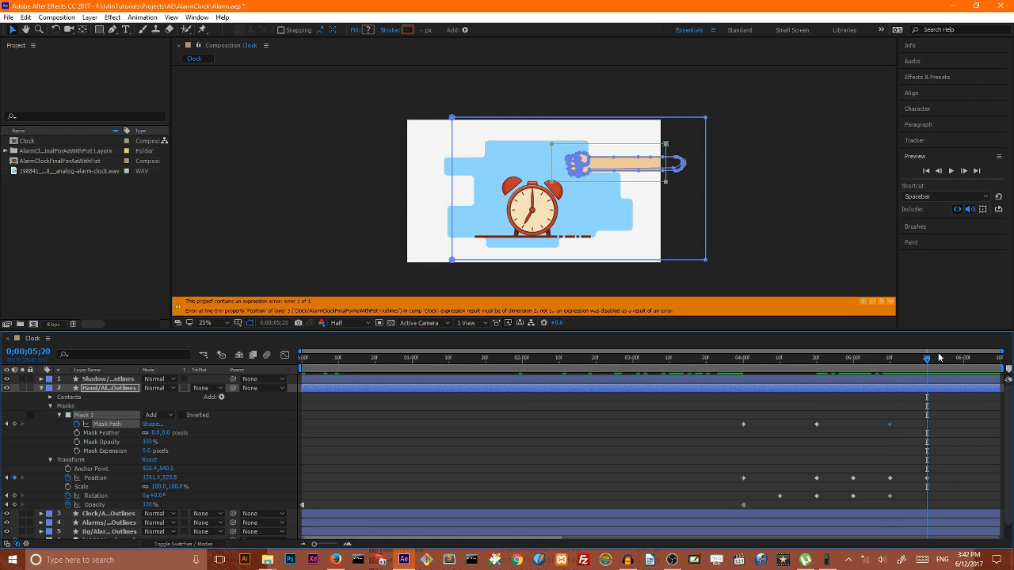
mouse_move(947, 398)
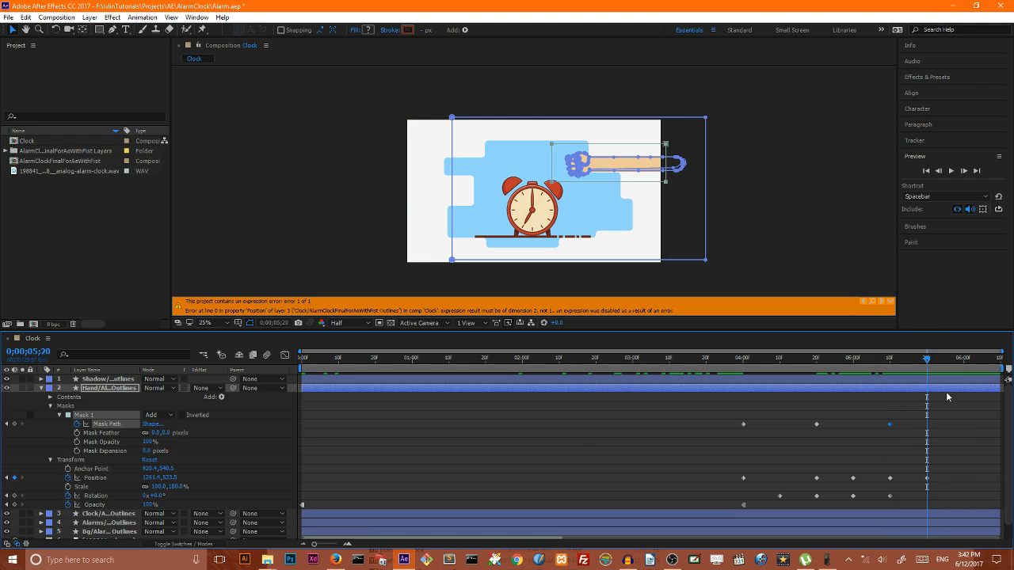
mouse_move(667, 164)
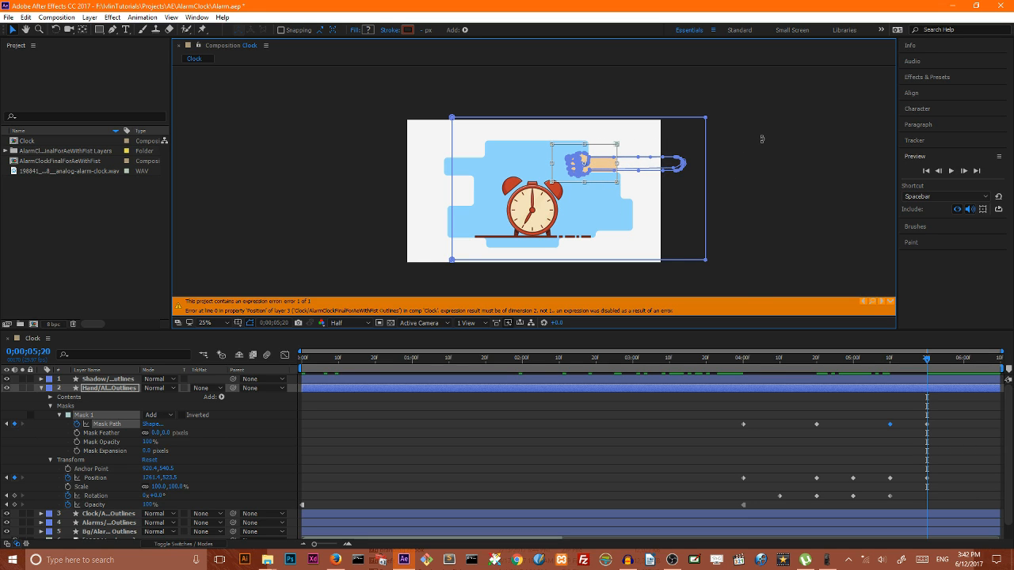
mouse_move(554, 86)
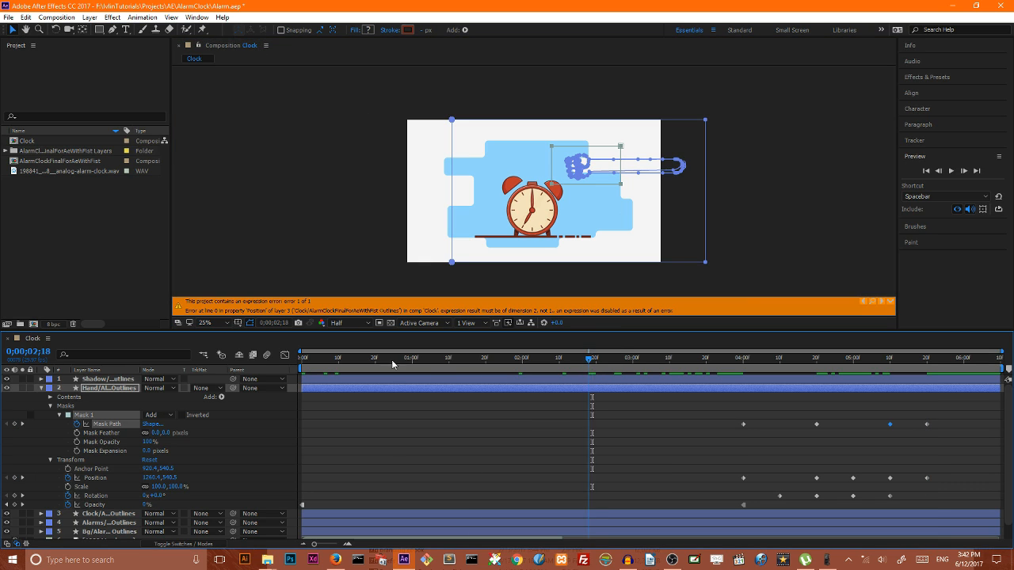
Apply Easy Ease Out to the Hand layer's position, rotation and mask keyframes.
left_click(301, 358)
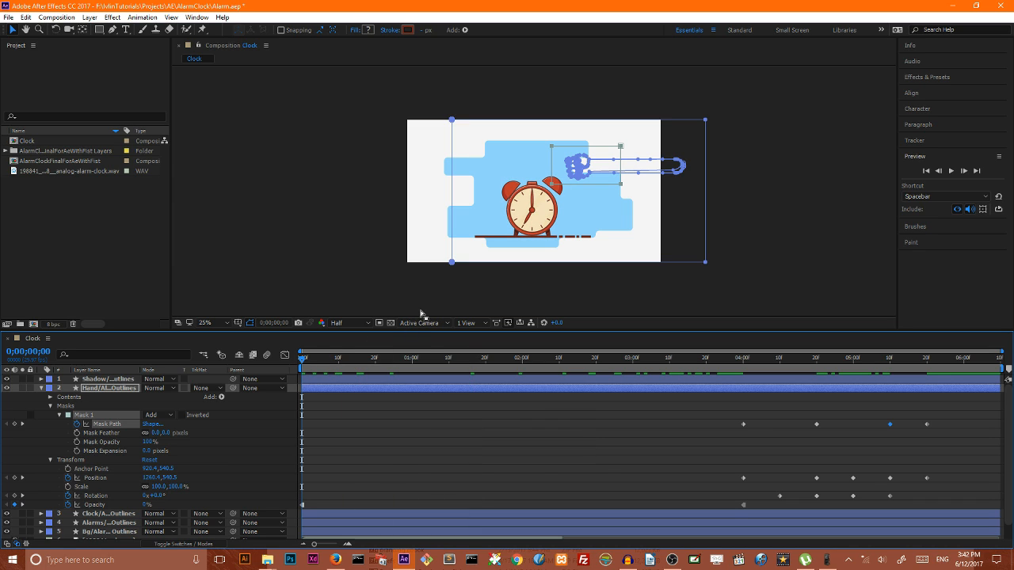
mouse_move(456, 319)
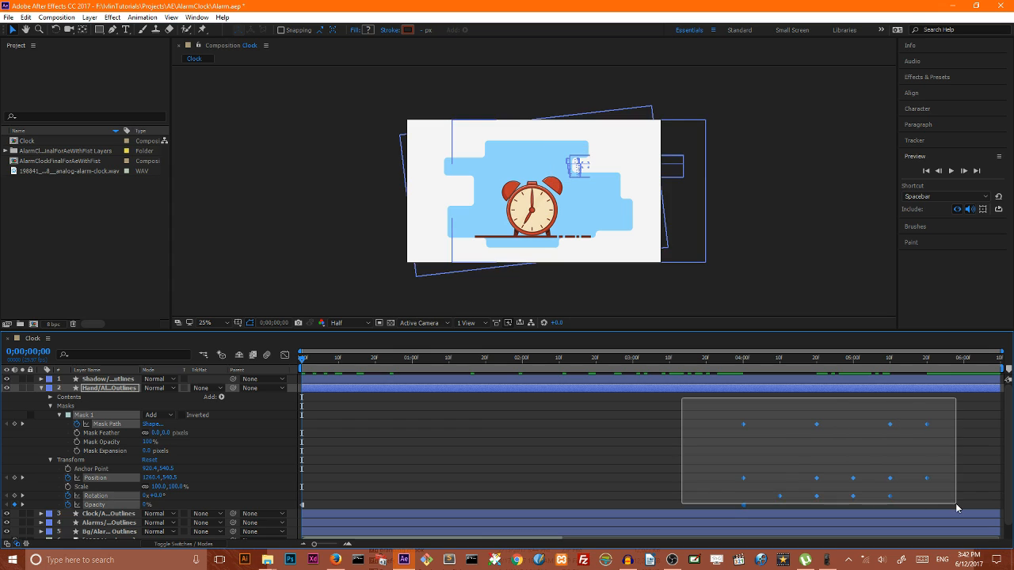
key("ctrl+shift+f9")
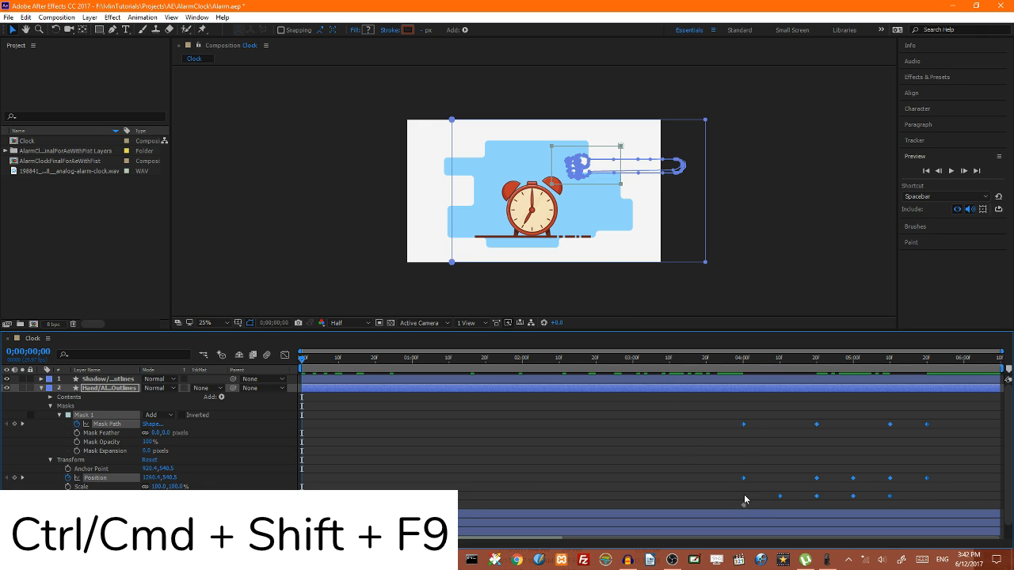
key("ctrl+shift+f9")
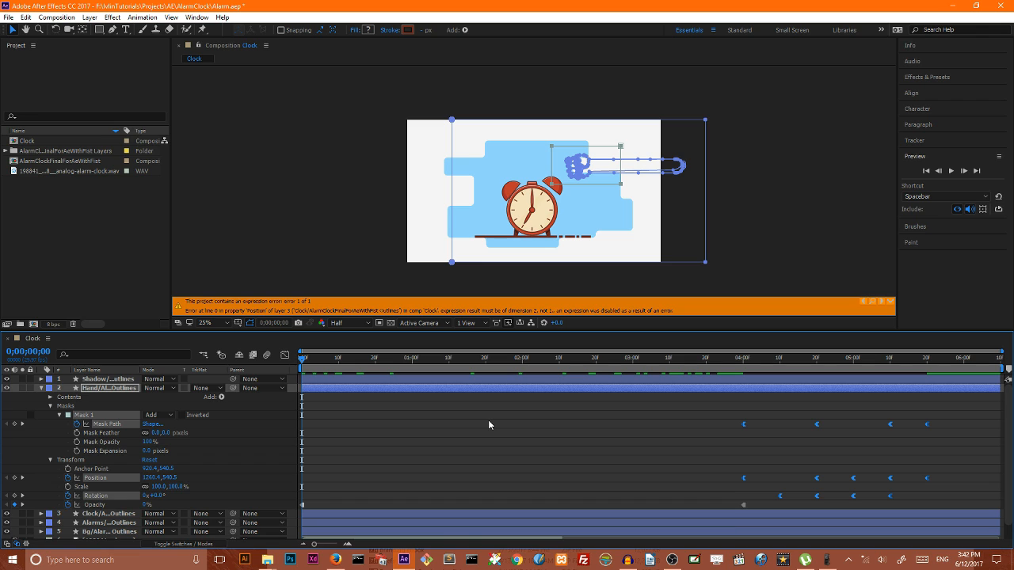
Preview the Clock composition to review the ringing and punch animation.
left_click(890, 300)
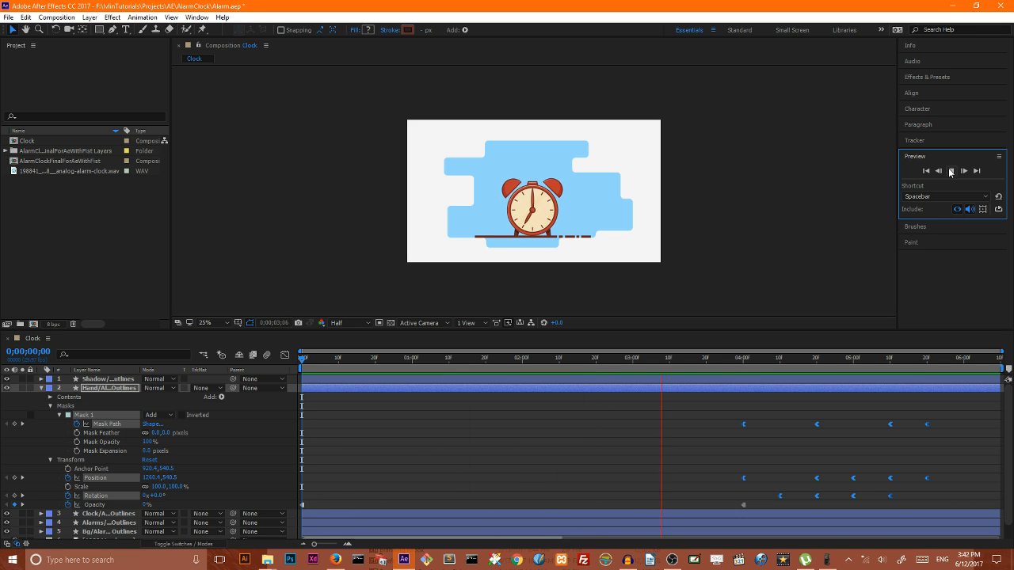
left_click(950, 171)
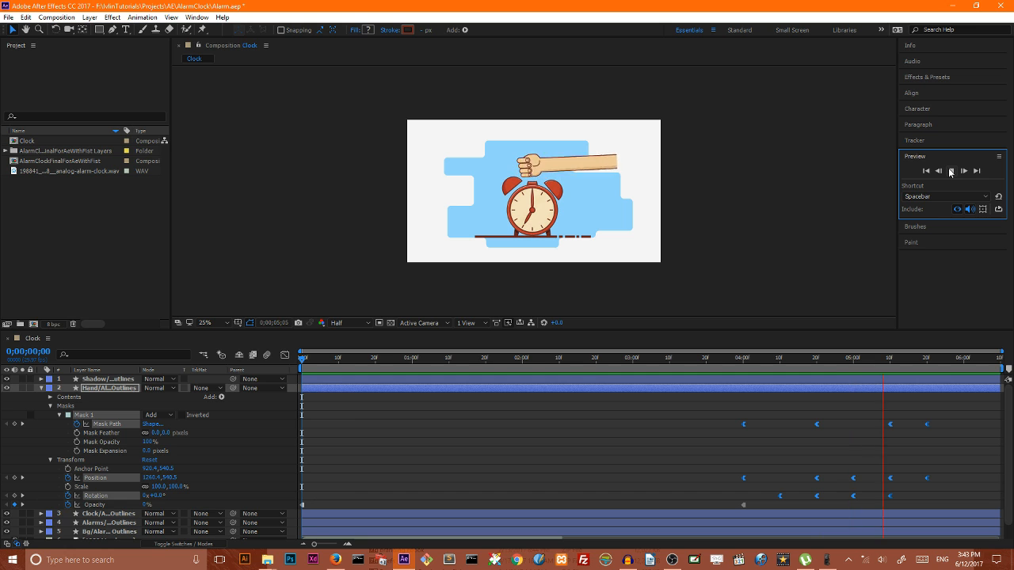